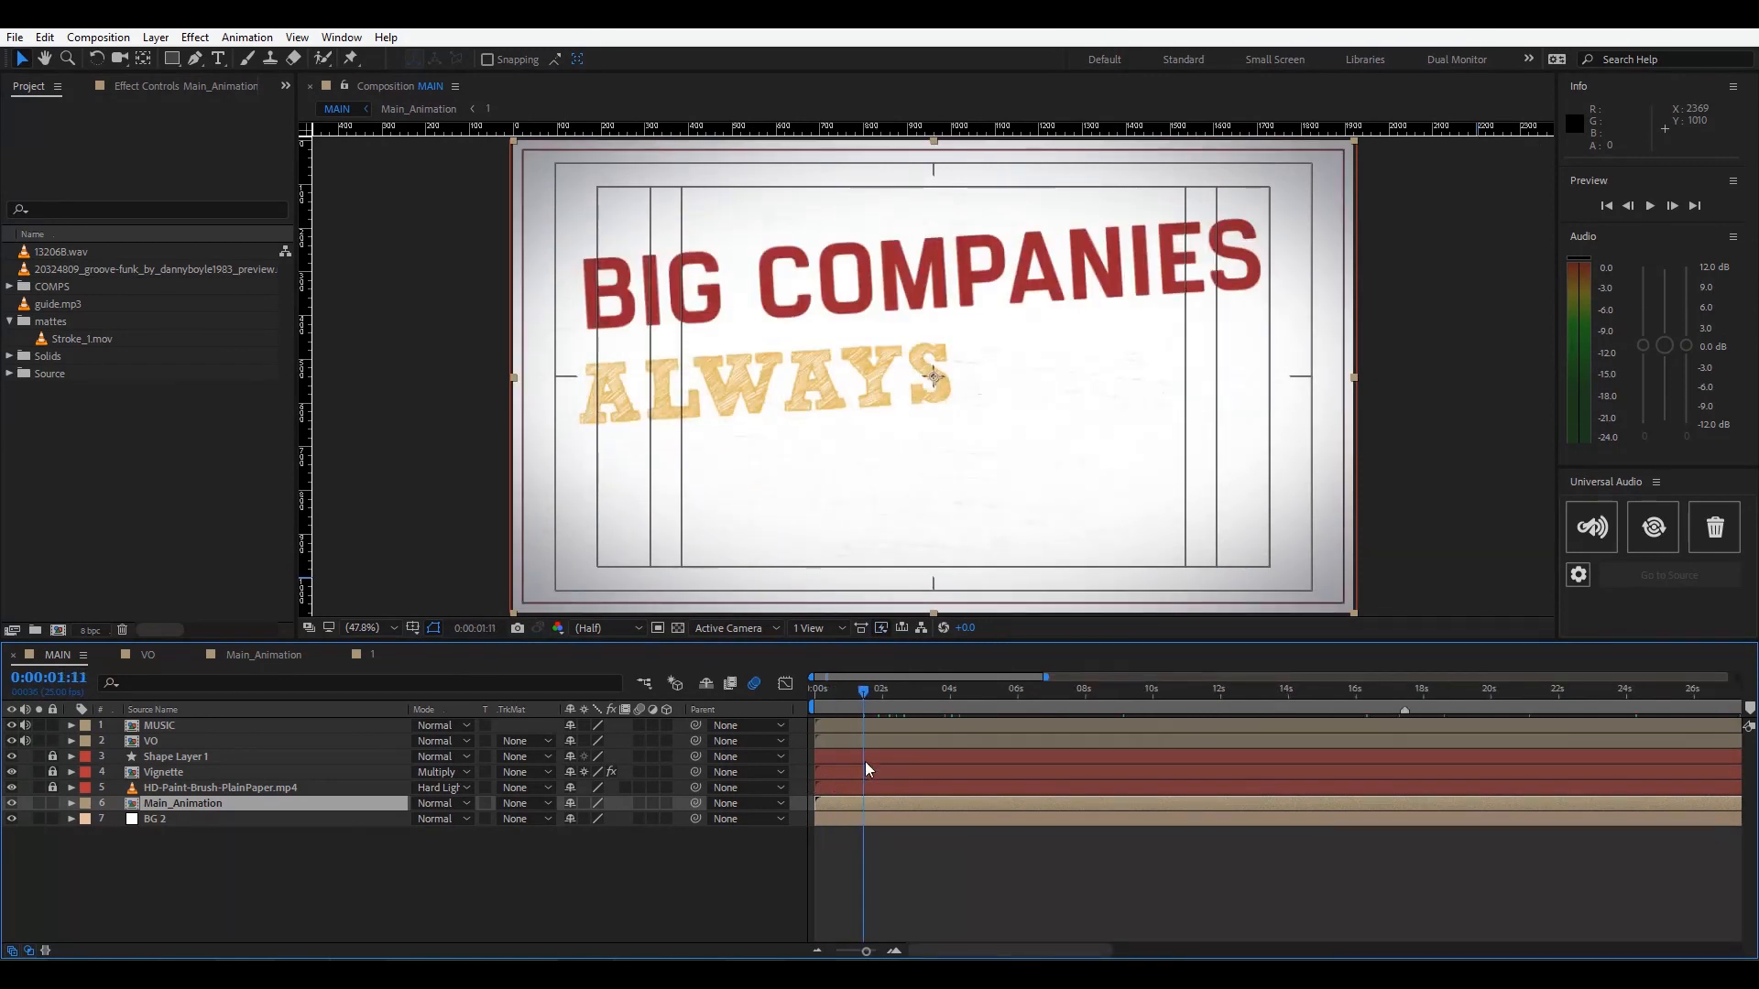
# Select the MUSIC layer and look inside the Main_Animation nested comp for its audio layers.
pyautogui.click(297, 806)
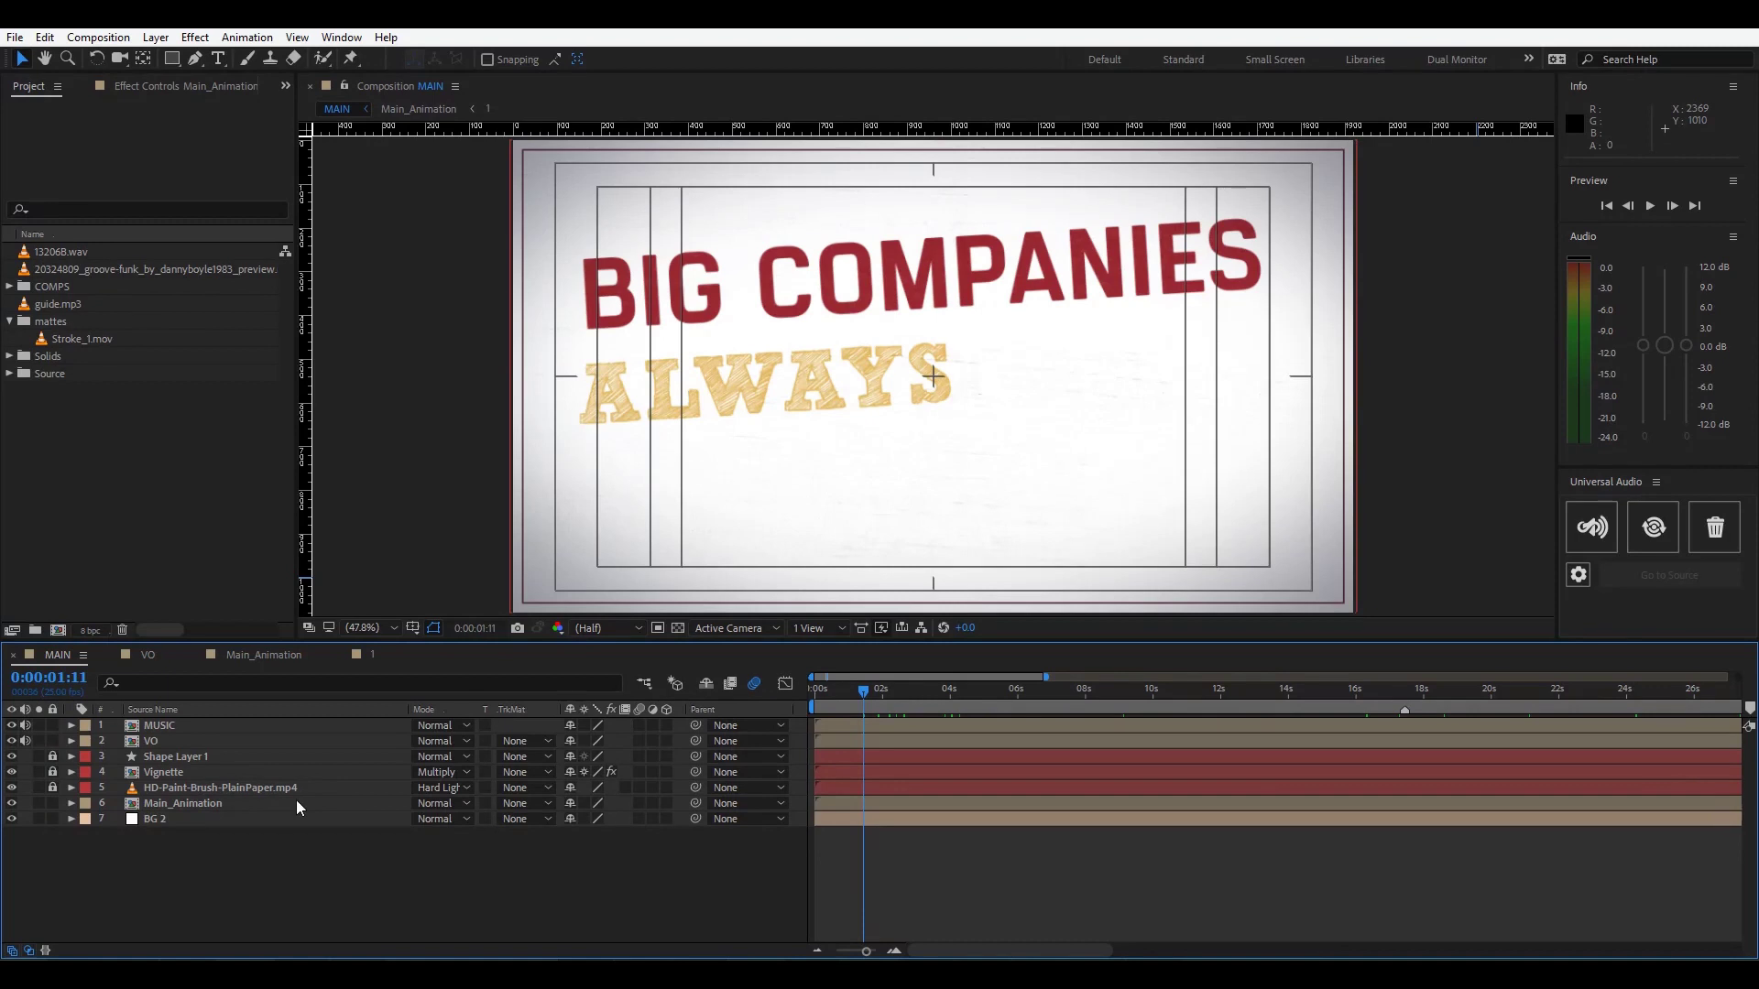
pyautogui.click(159, 725)
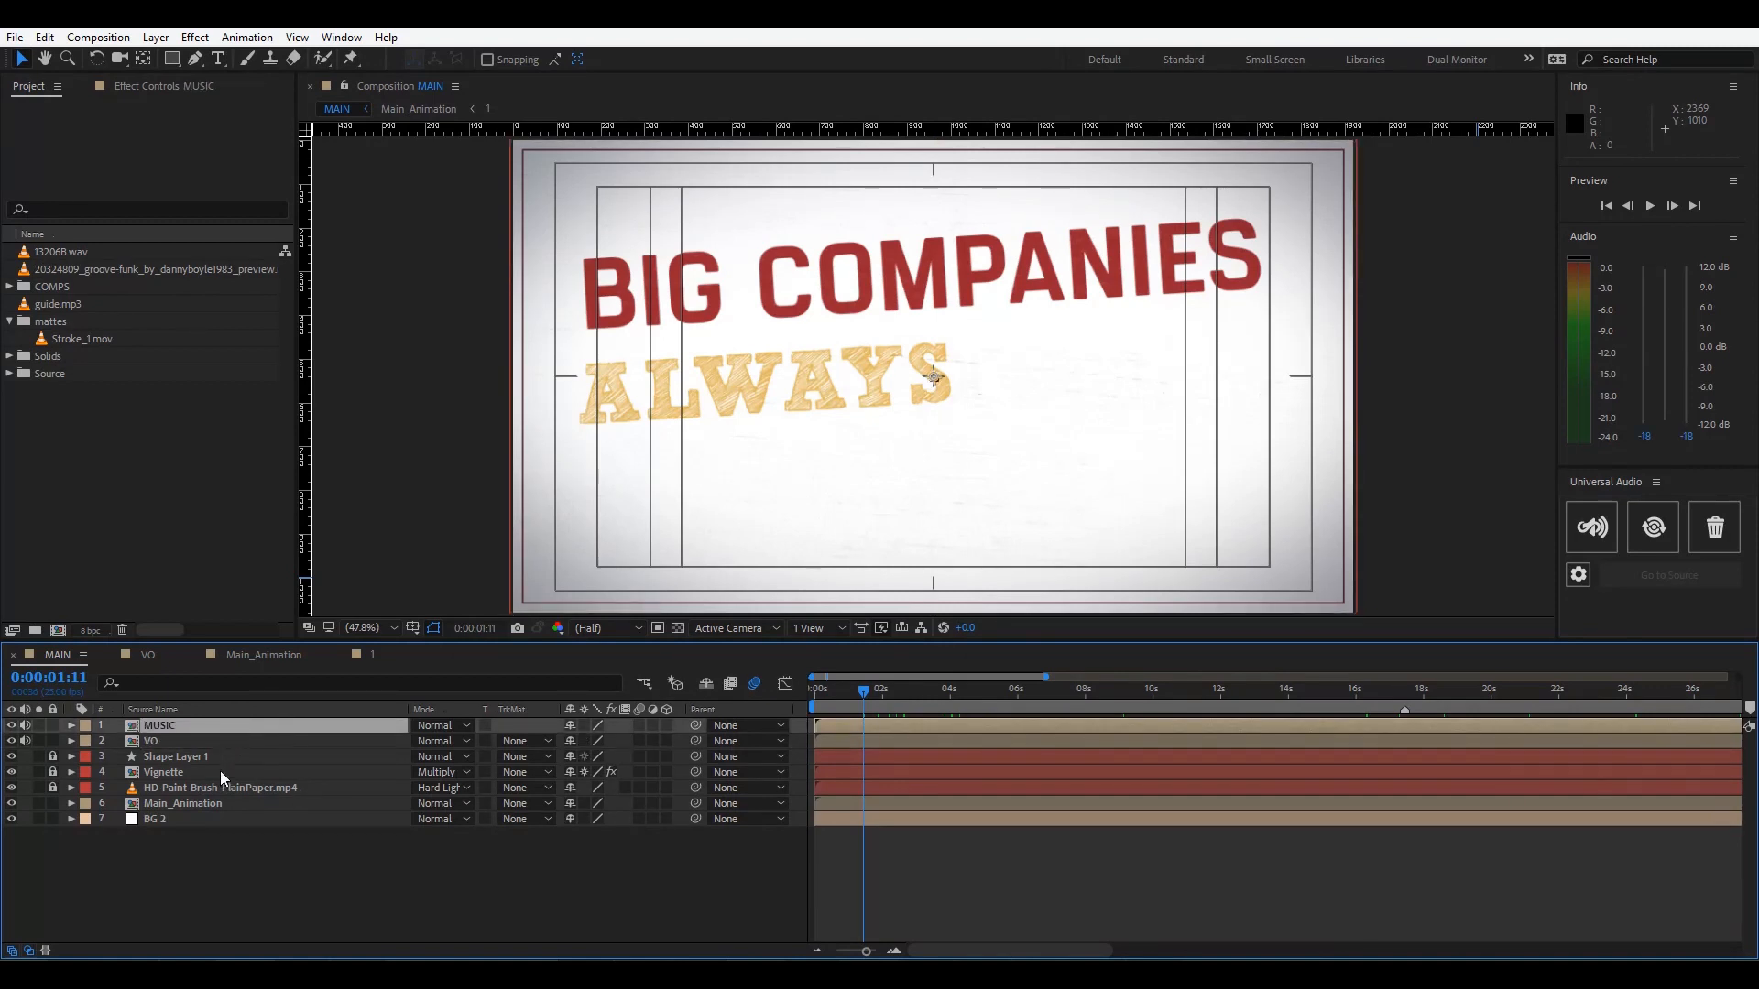
pyautogui.click(182, 803)
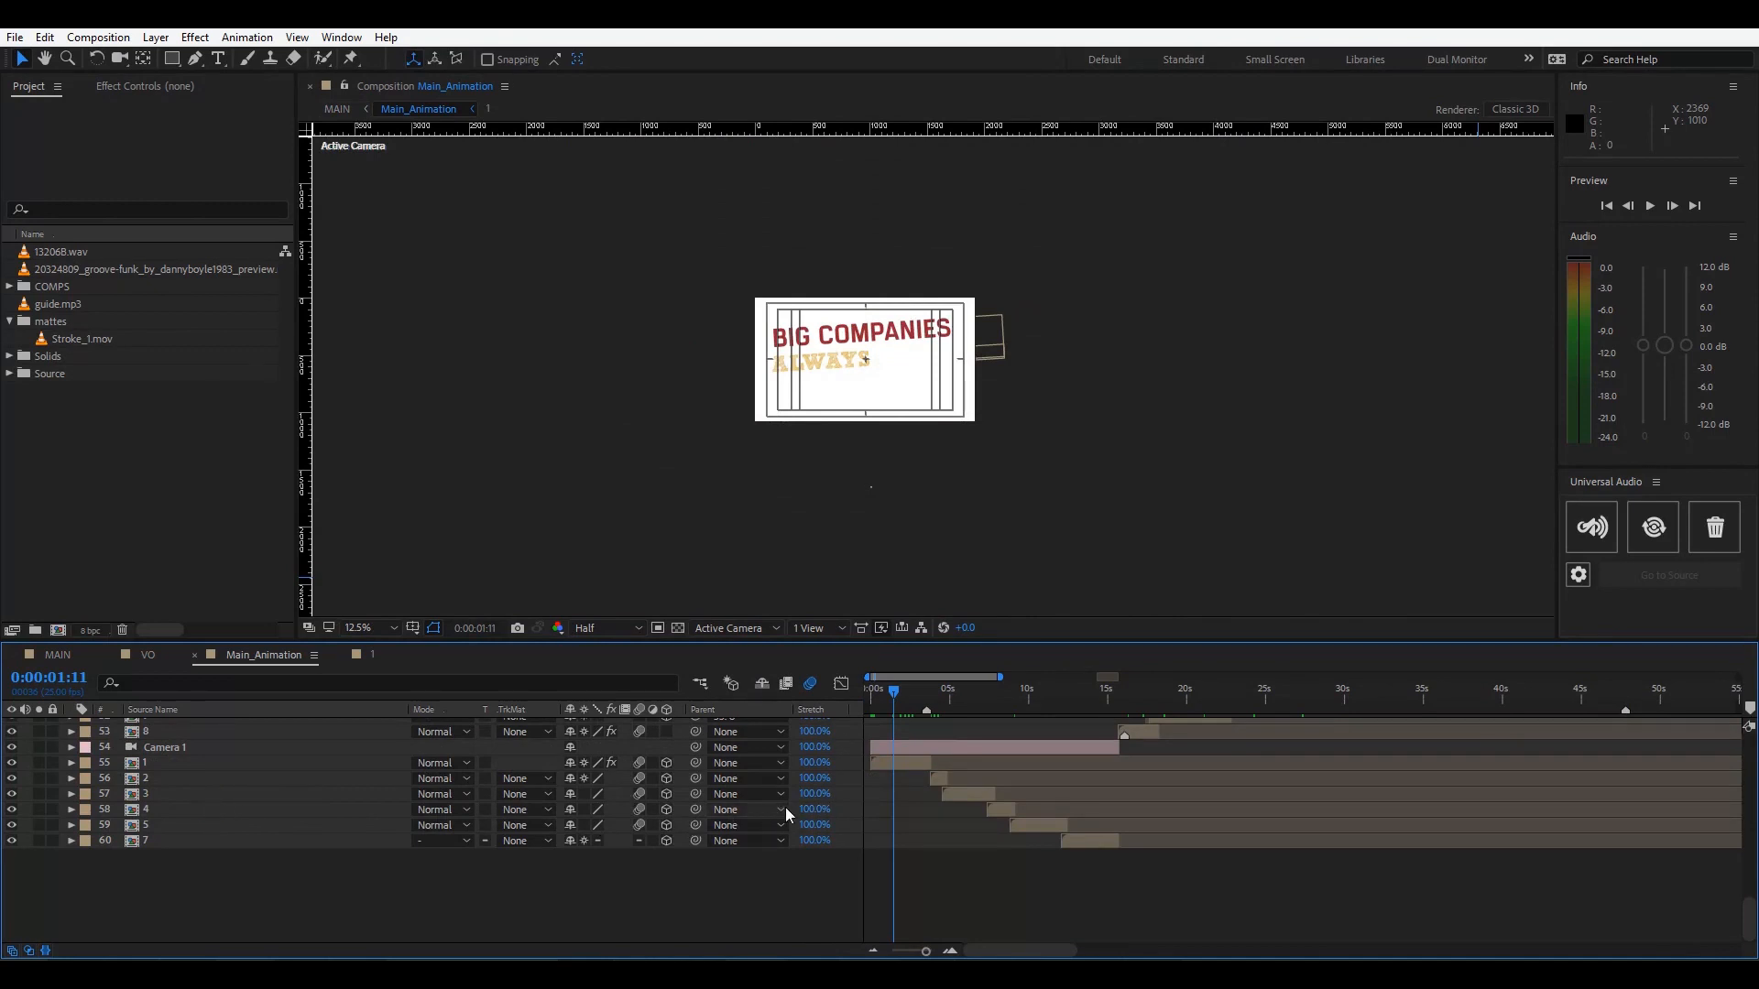
pyautogui.scroll(3)
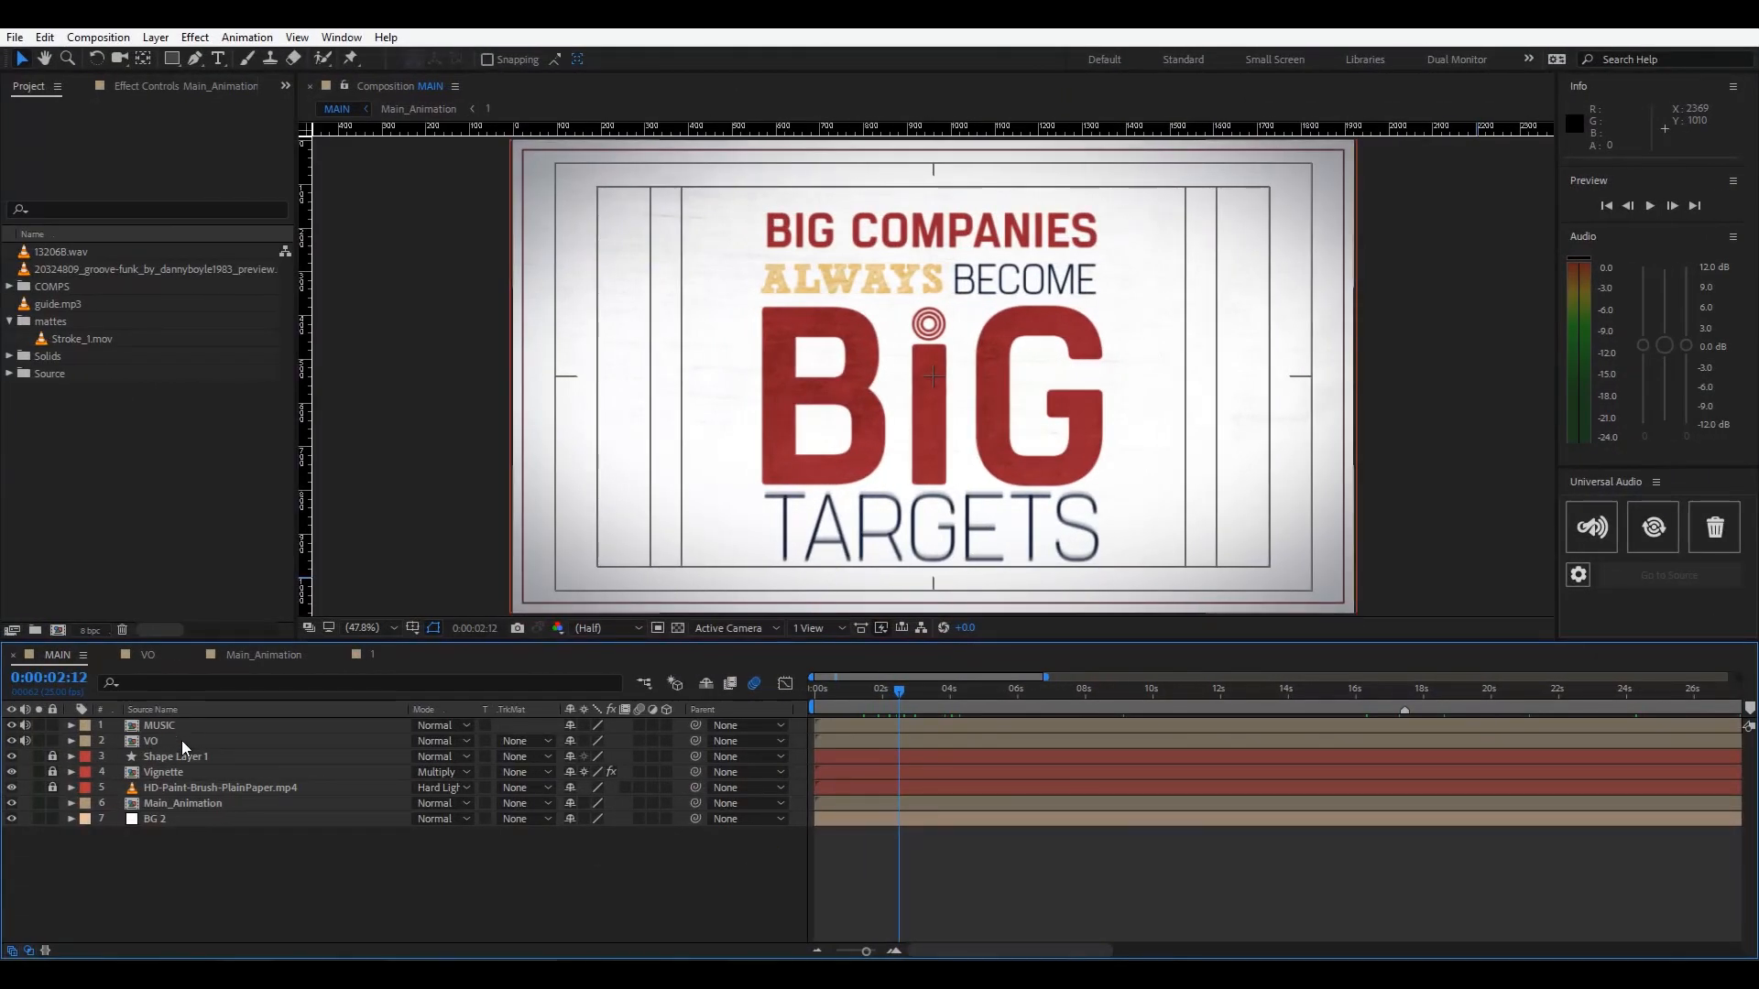
# Choose the VO voiceover layer as the reference source and open the Main_Animation comp.
pyautogui.click(152, 740)
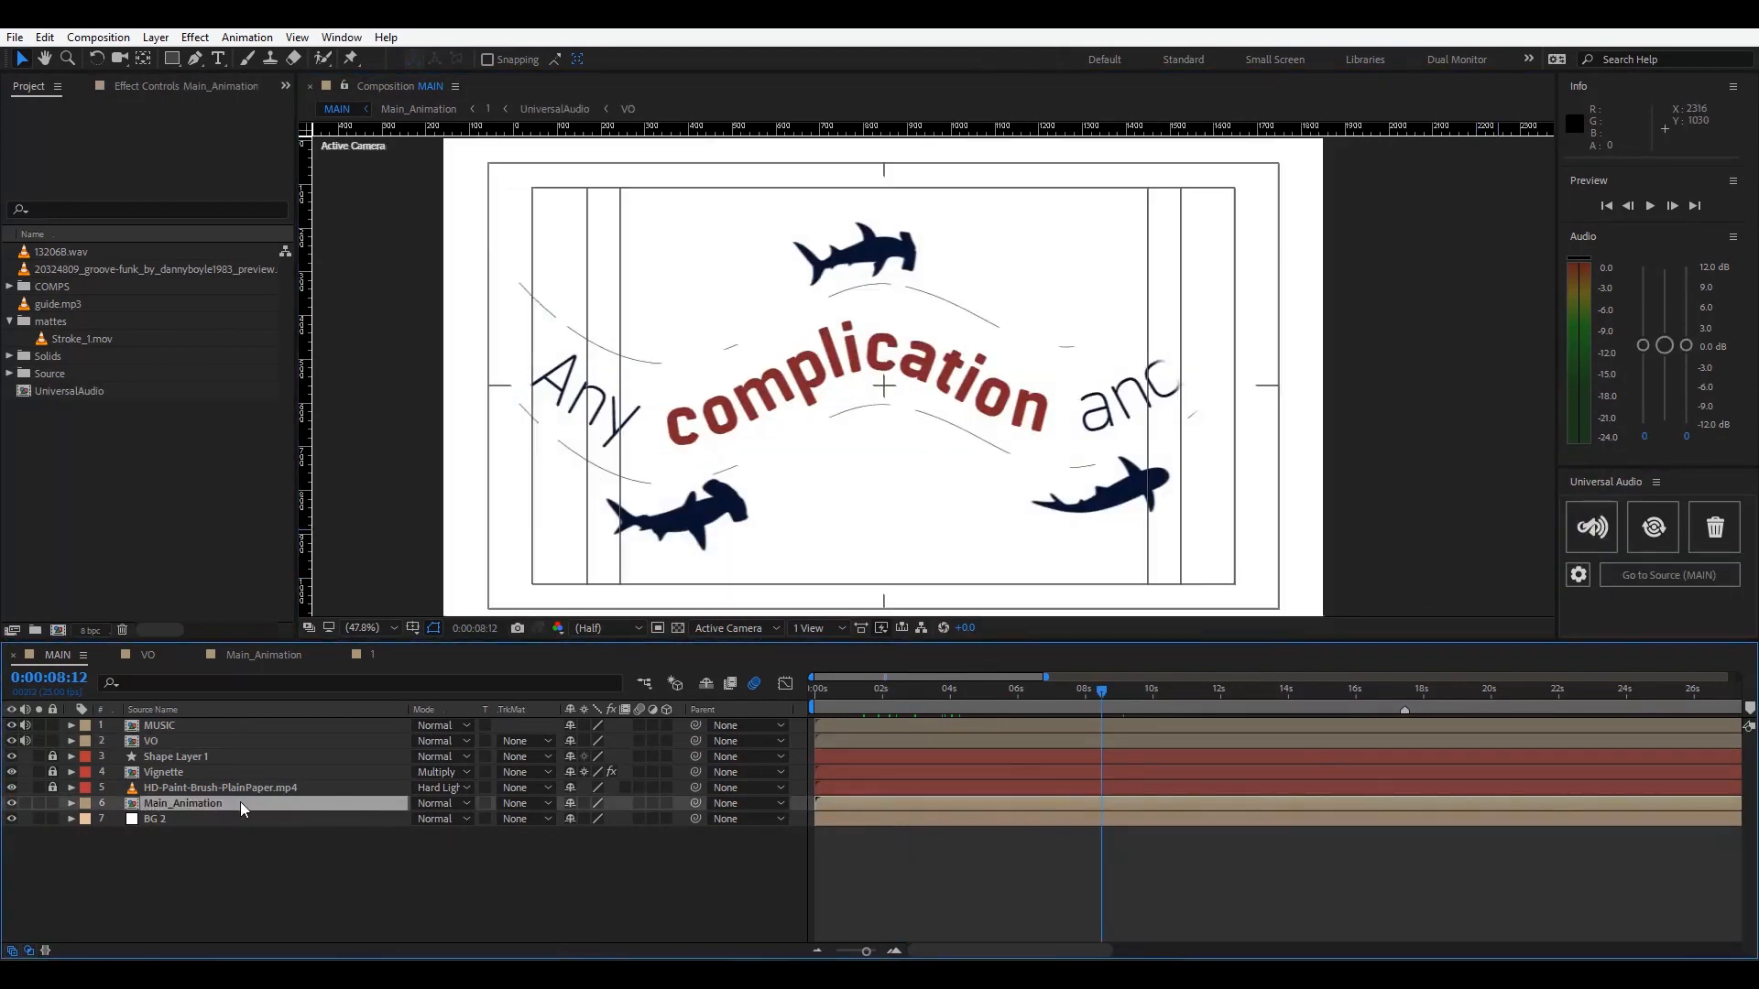
pyautogui.doubleClick(181, 803)
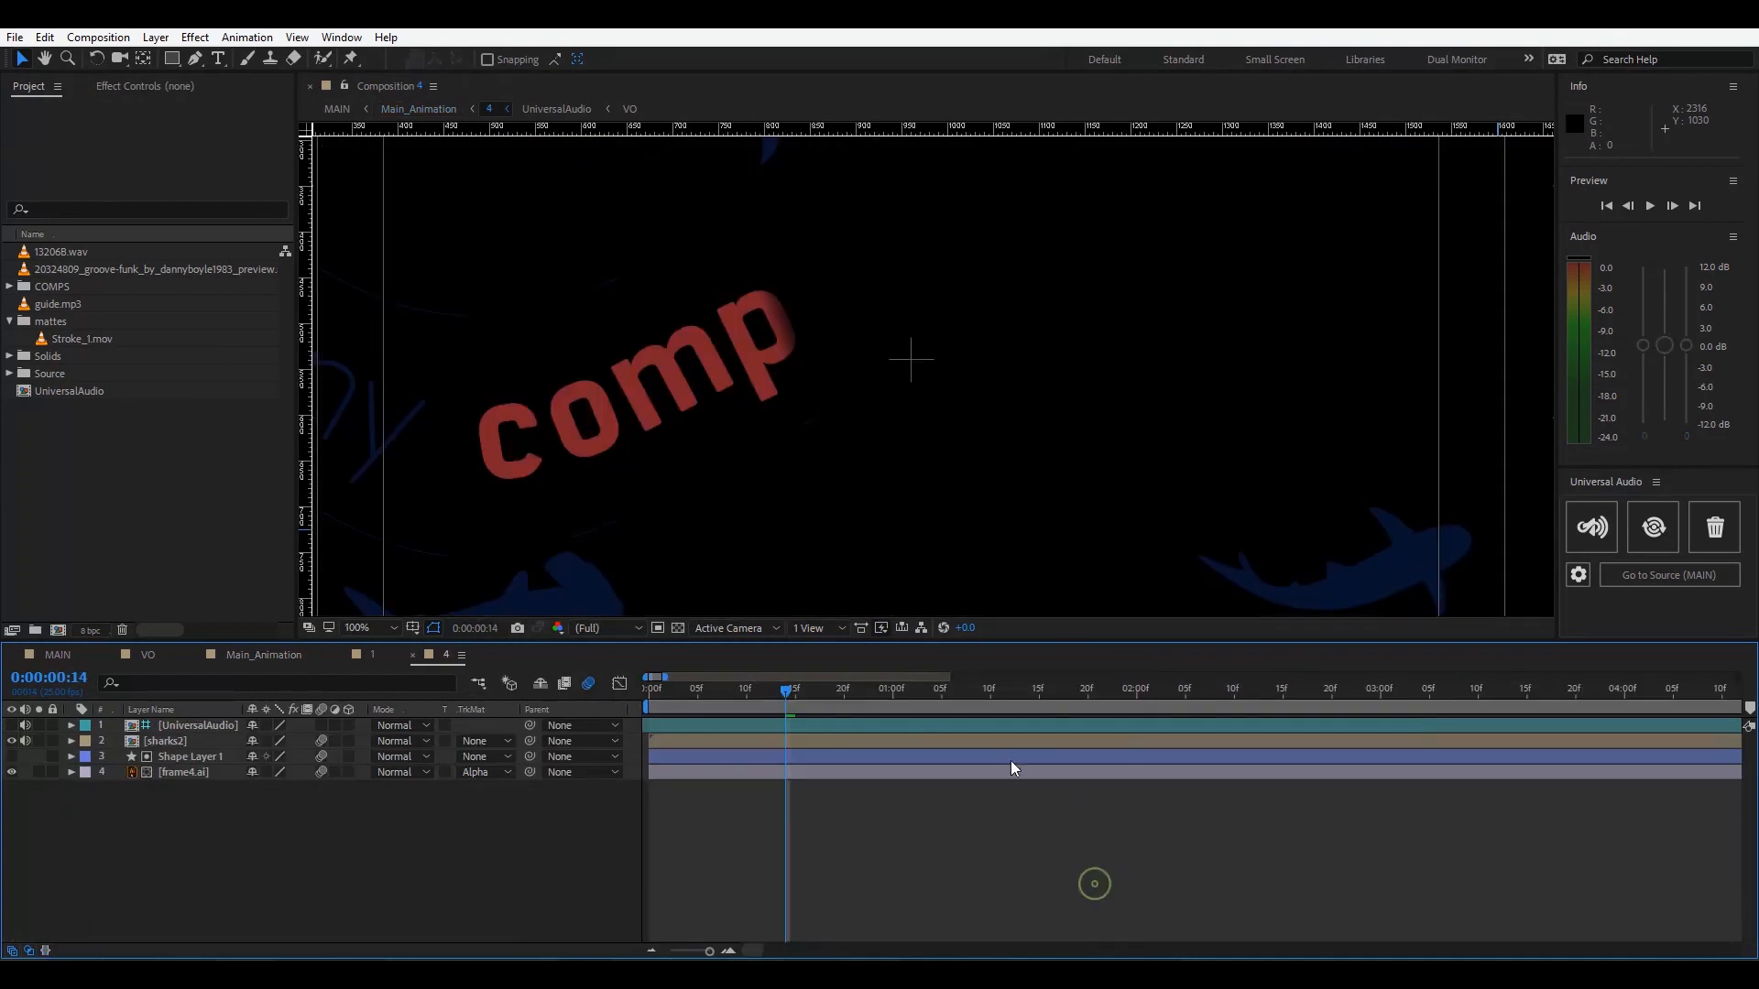
# Scrub comp 4's timeline and refresh the UniversalAudio reference so its waveform matches the source.
pyautogui.click(729, 687)
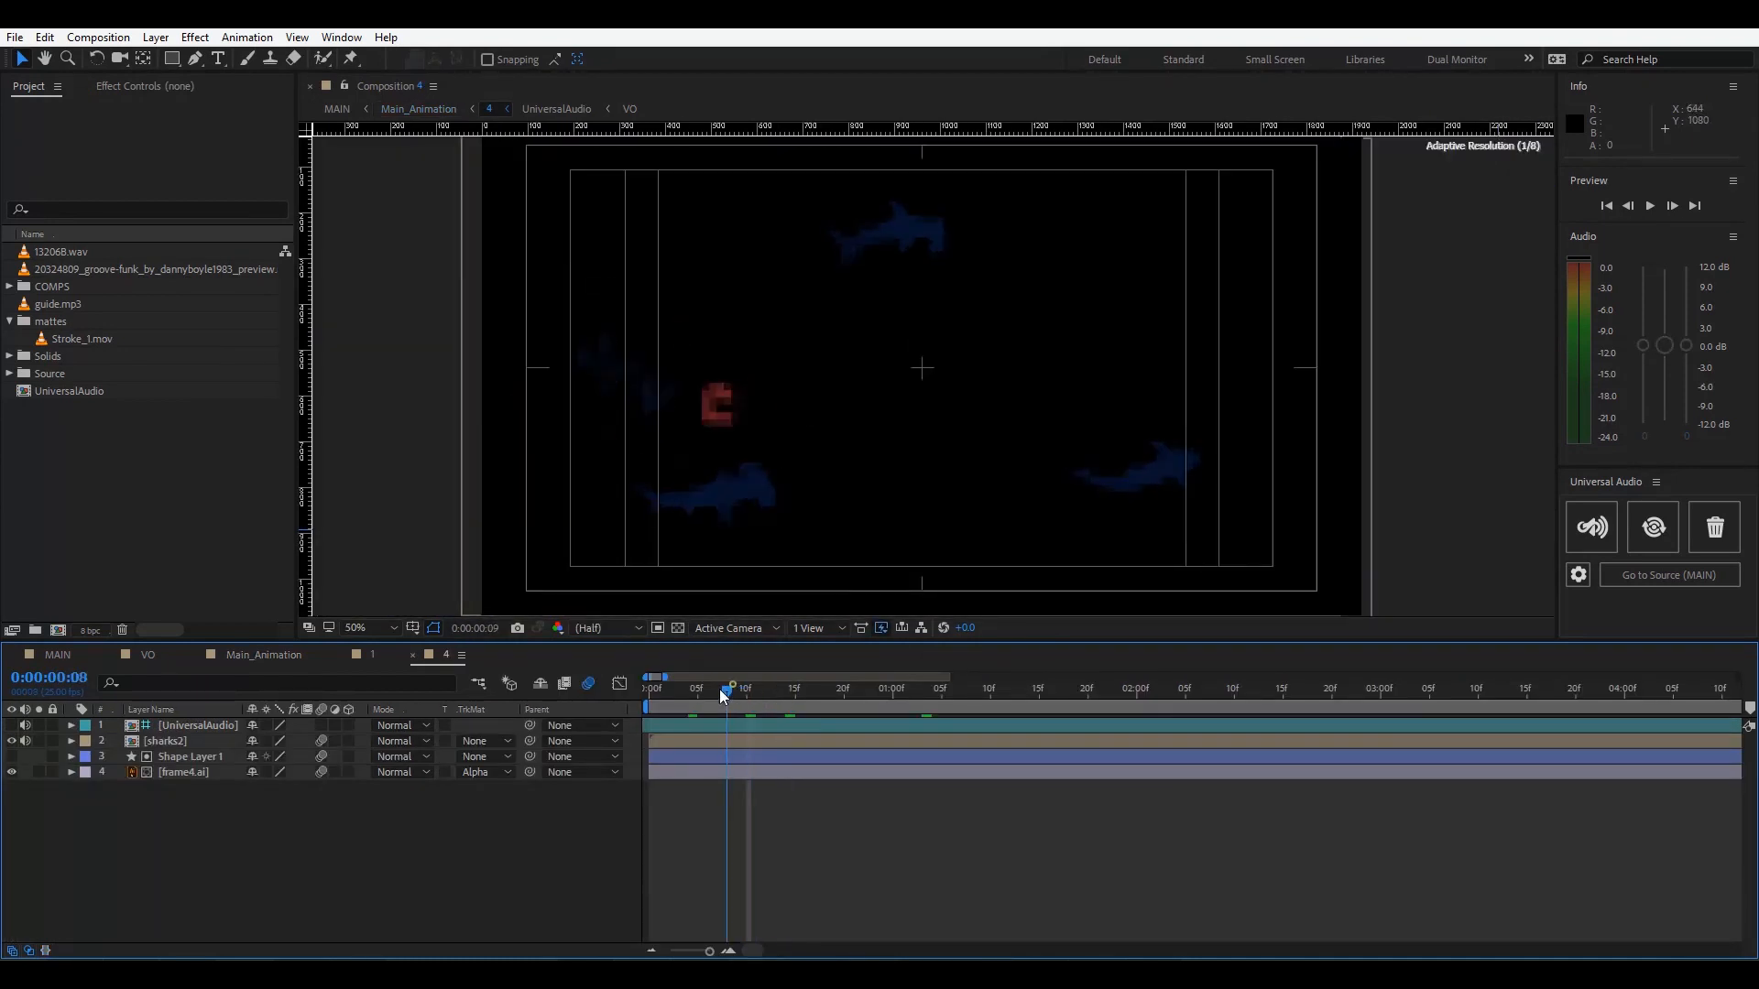
pyautogui.click(72, 725)
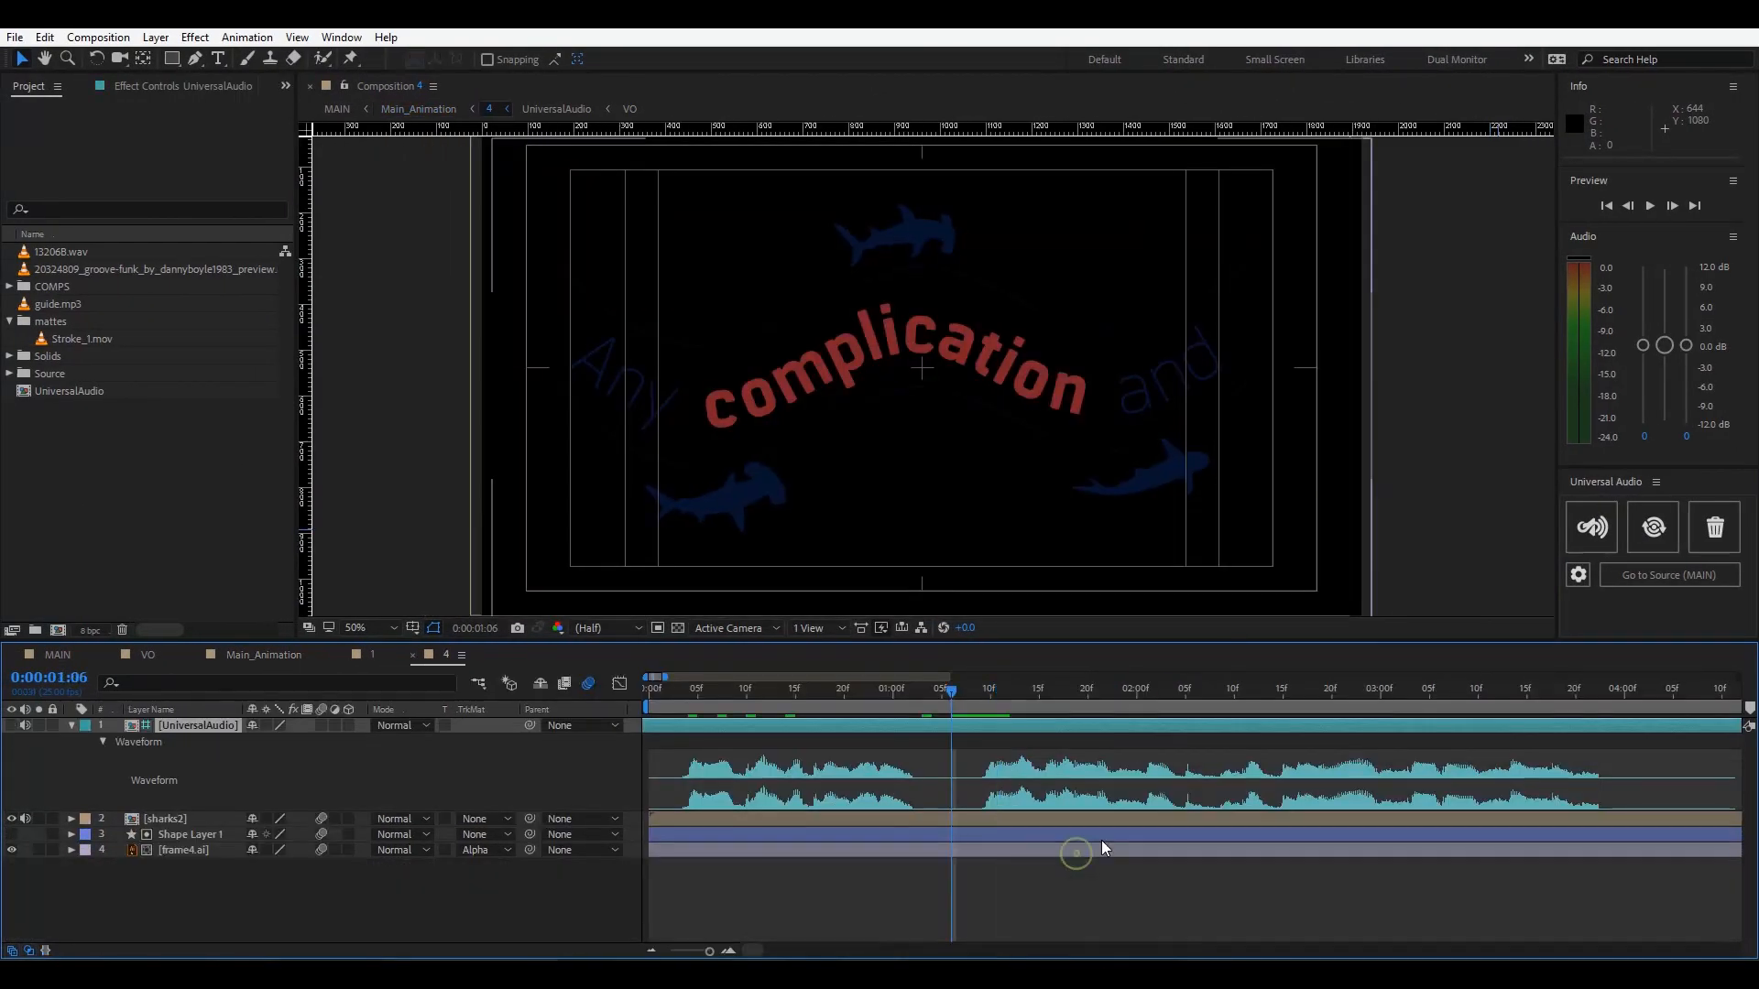
pyautogui.click(1653, 528)
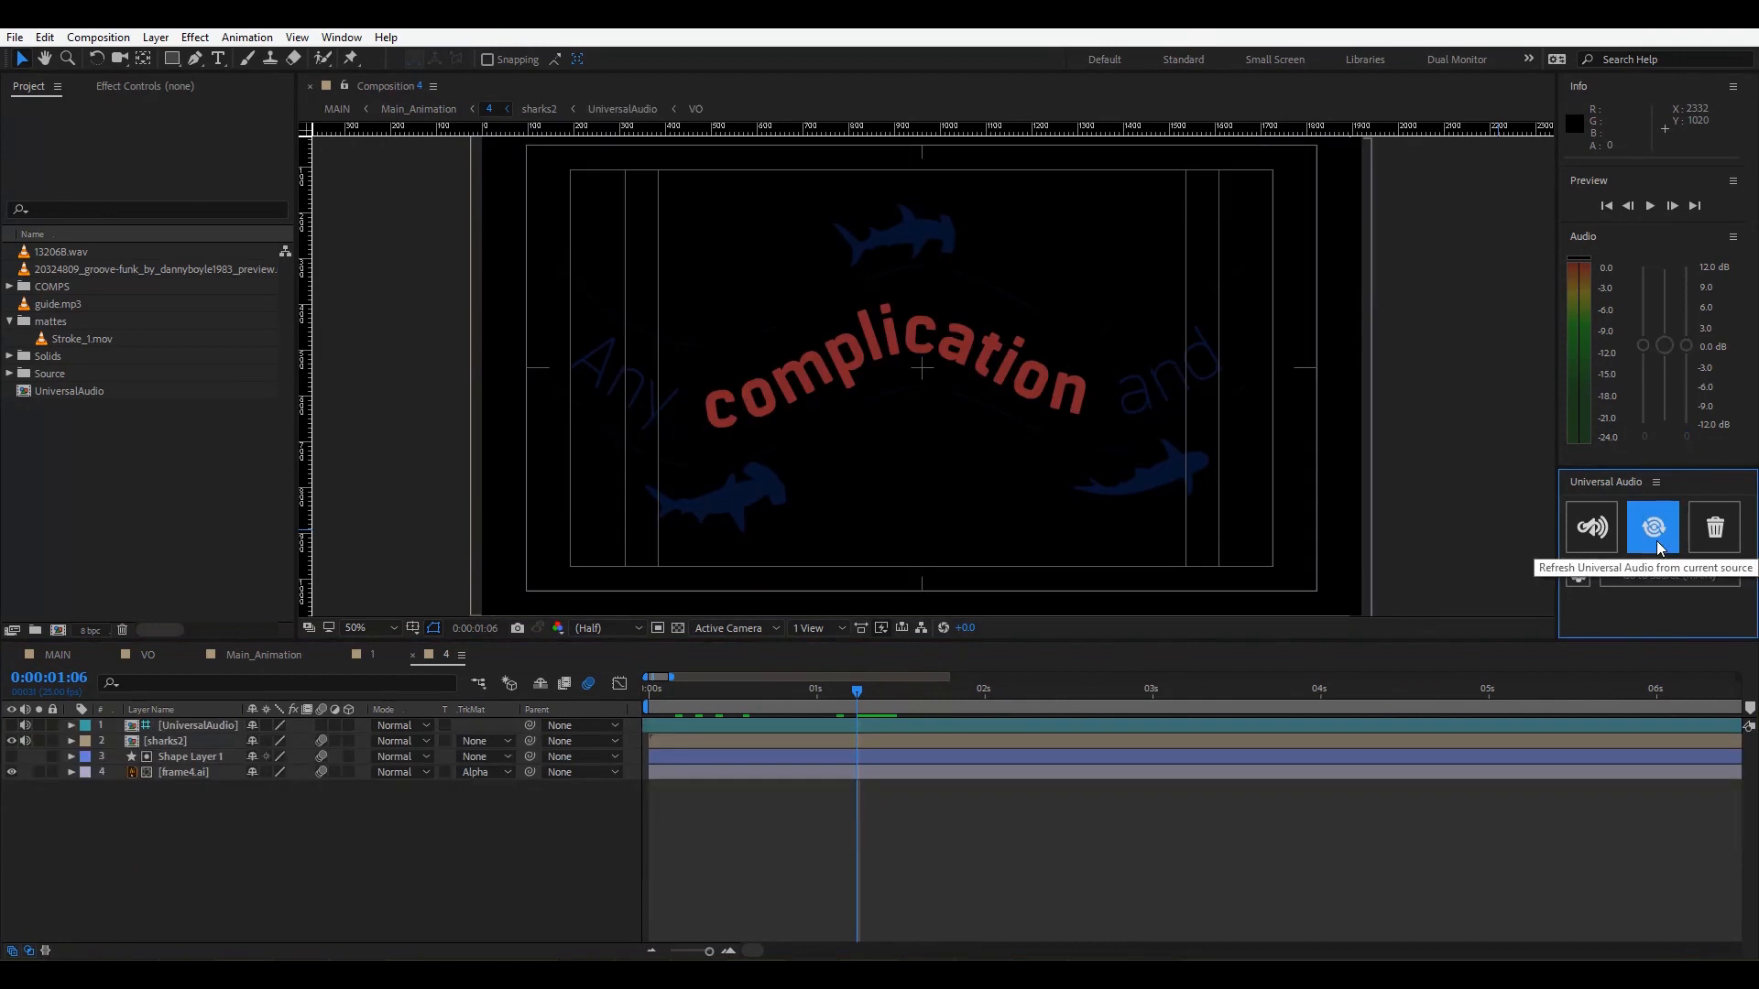
pyautogui.click(1653, 528)
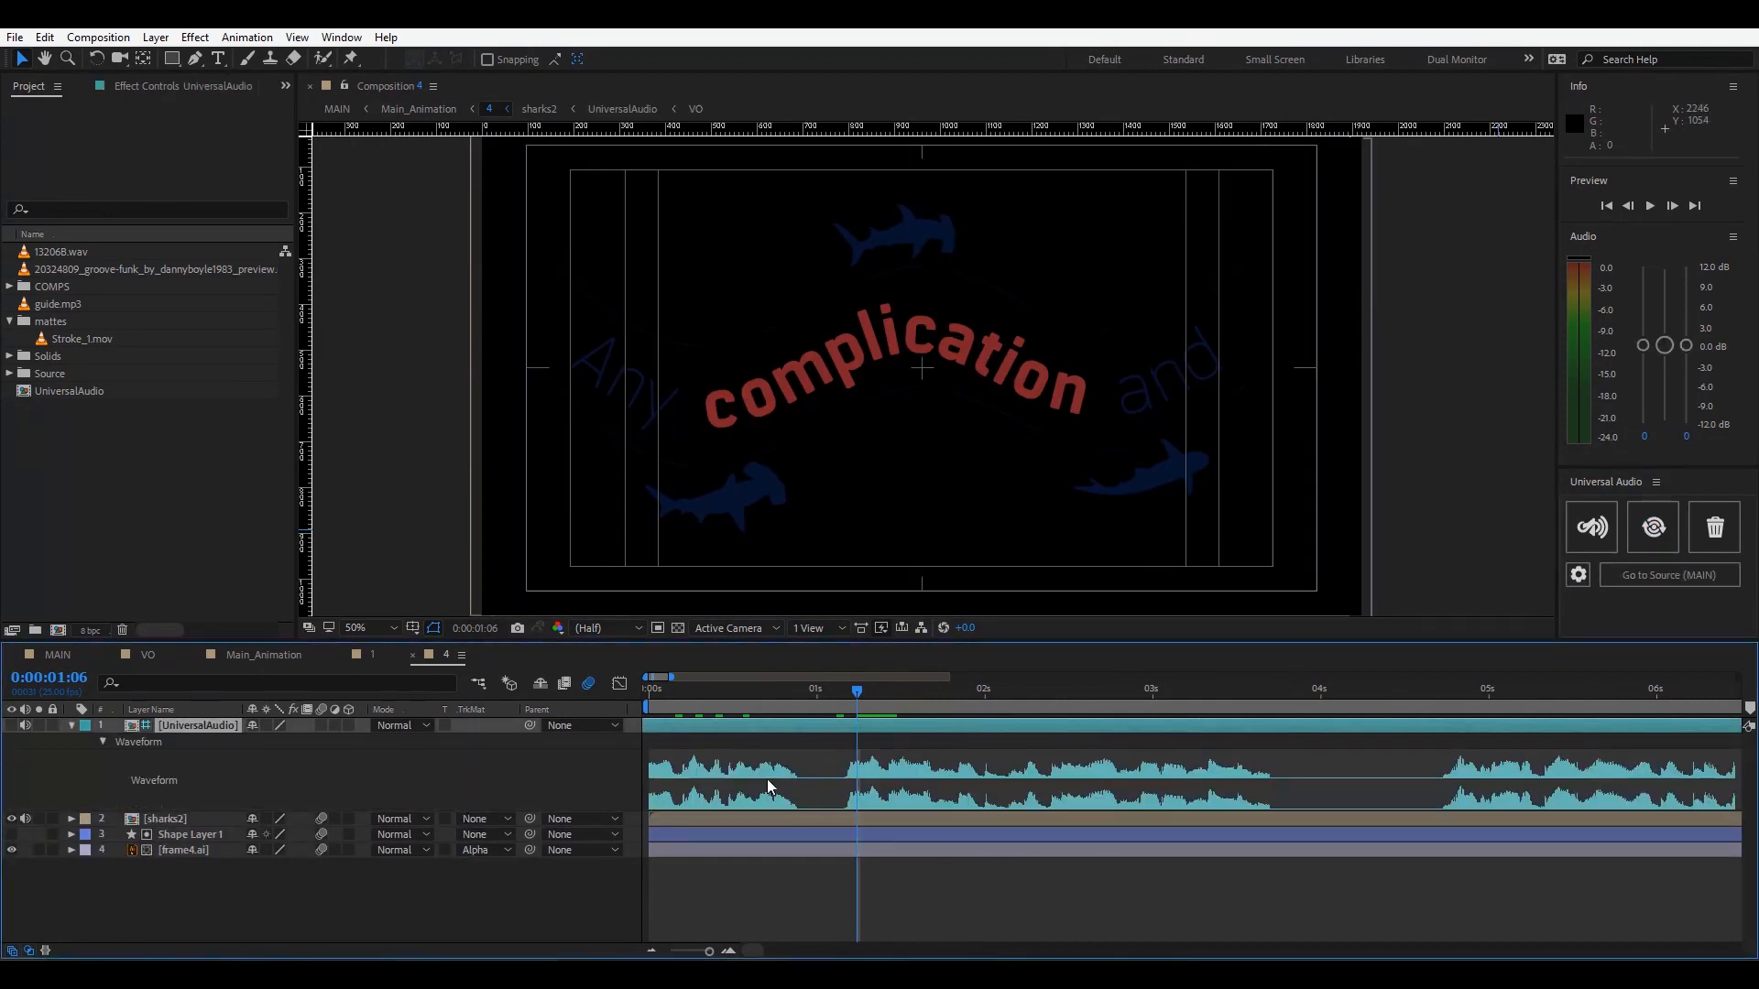
pyautogui.click(997, 687)
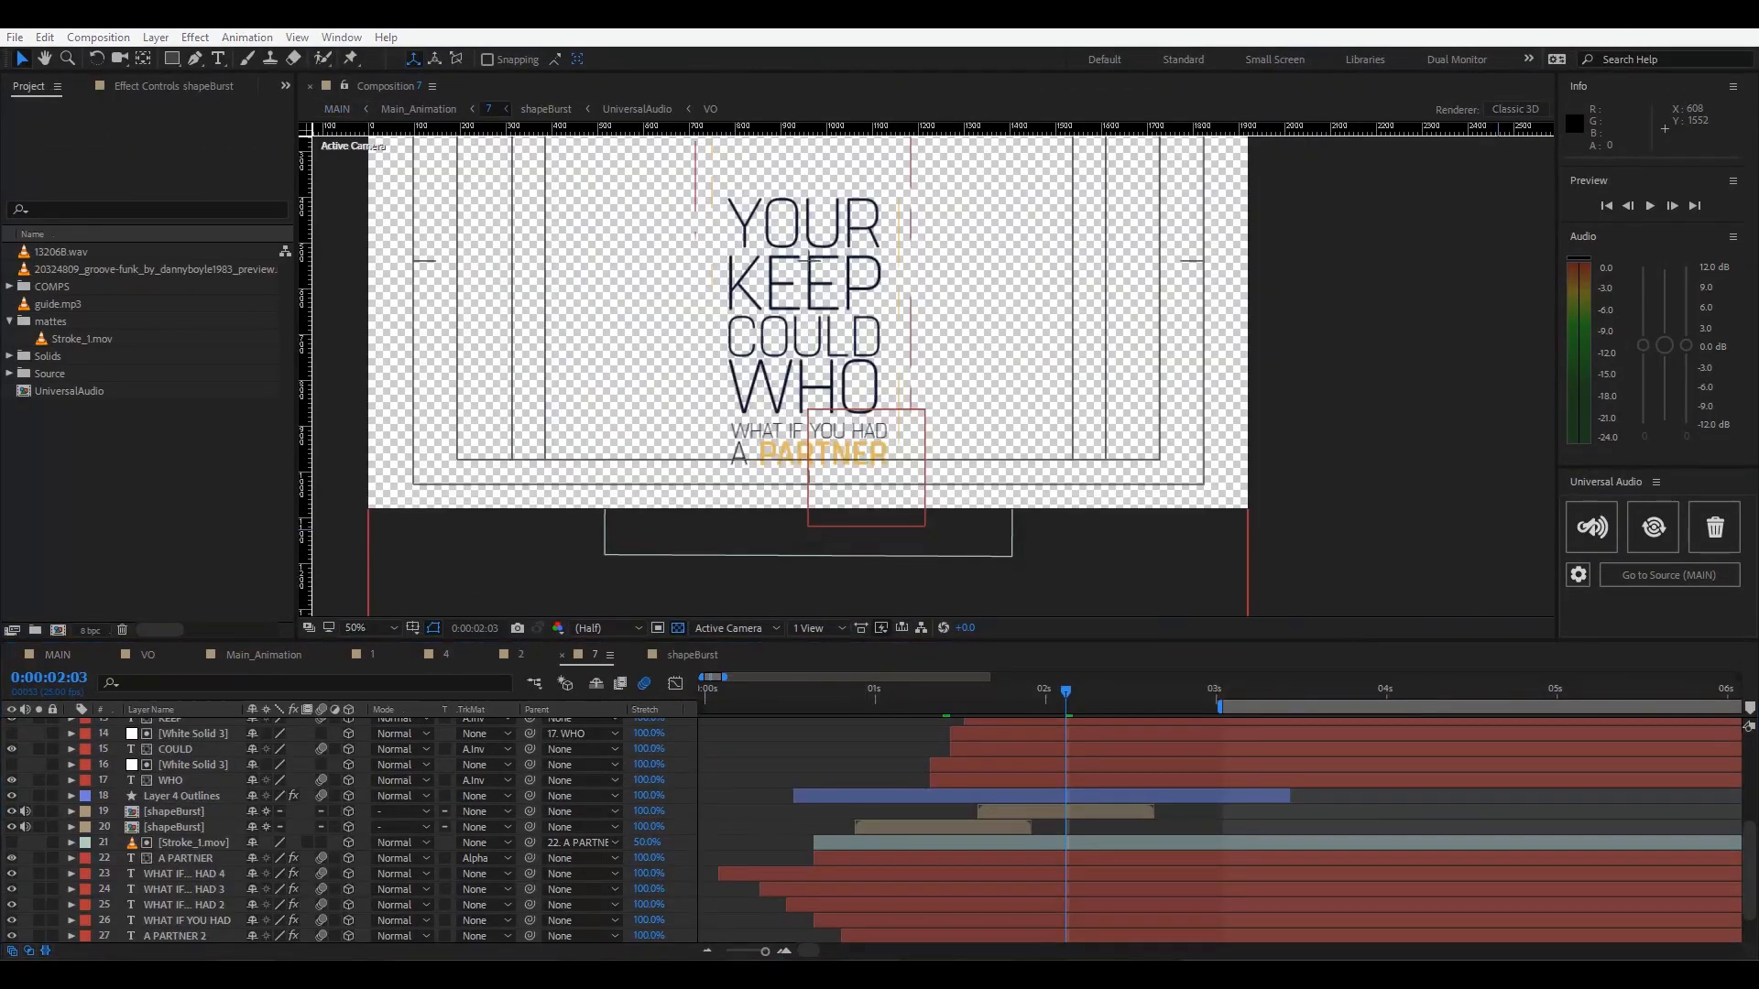
# Select the second shapeBurst layer and enable 'Place multiple in reused comps' in Universal Audio options.
pyautogui.click(1020, 812)
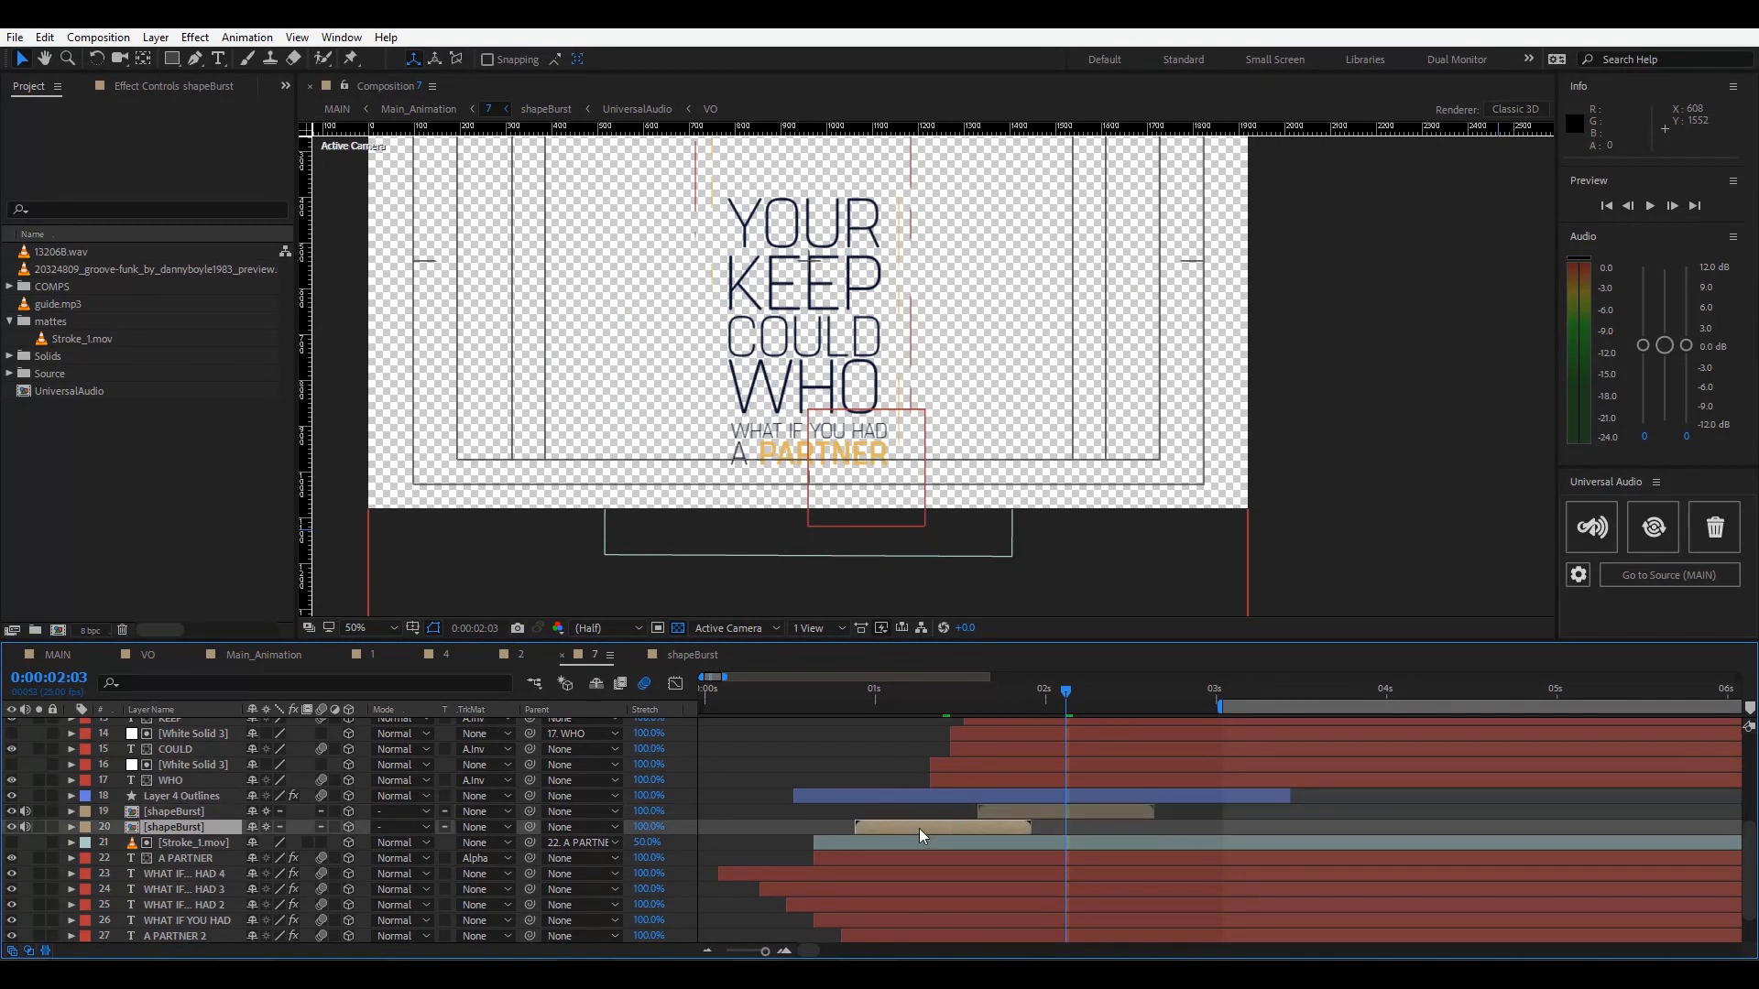
pyautogui.click(692, 654)
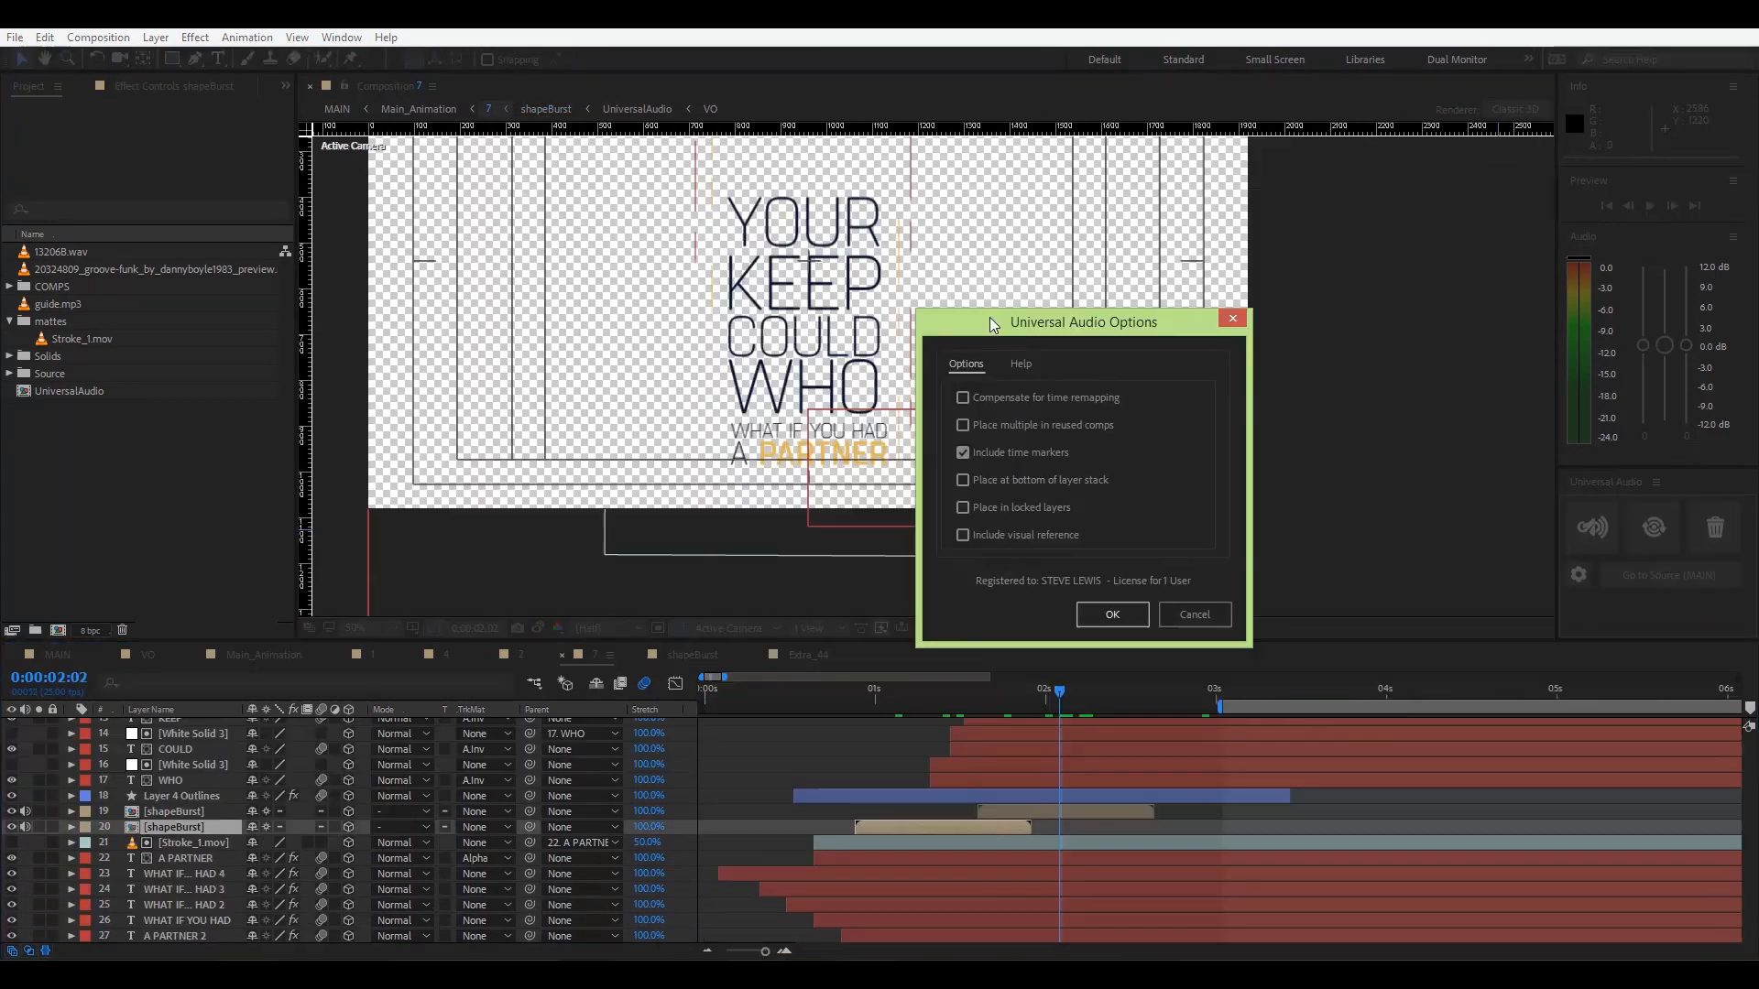
pyautogui.click(962, 425)
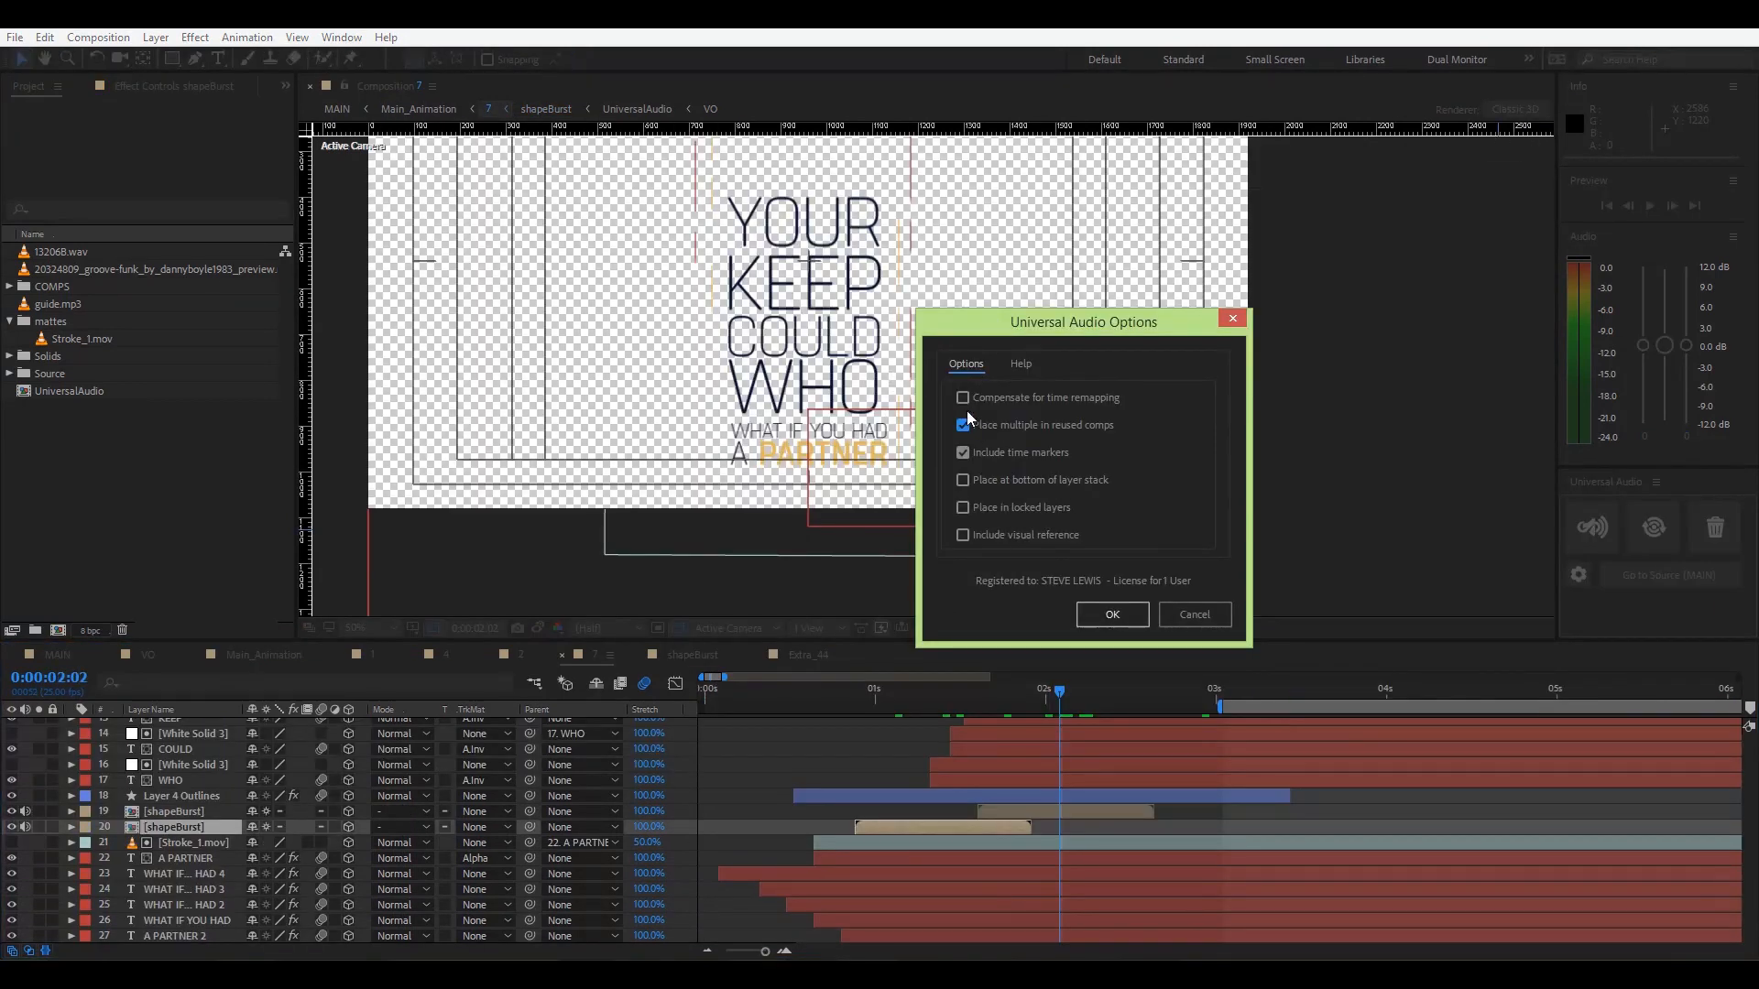
pyautogui.click(1111, 614)
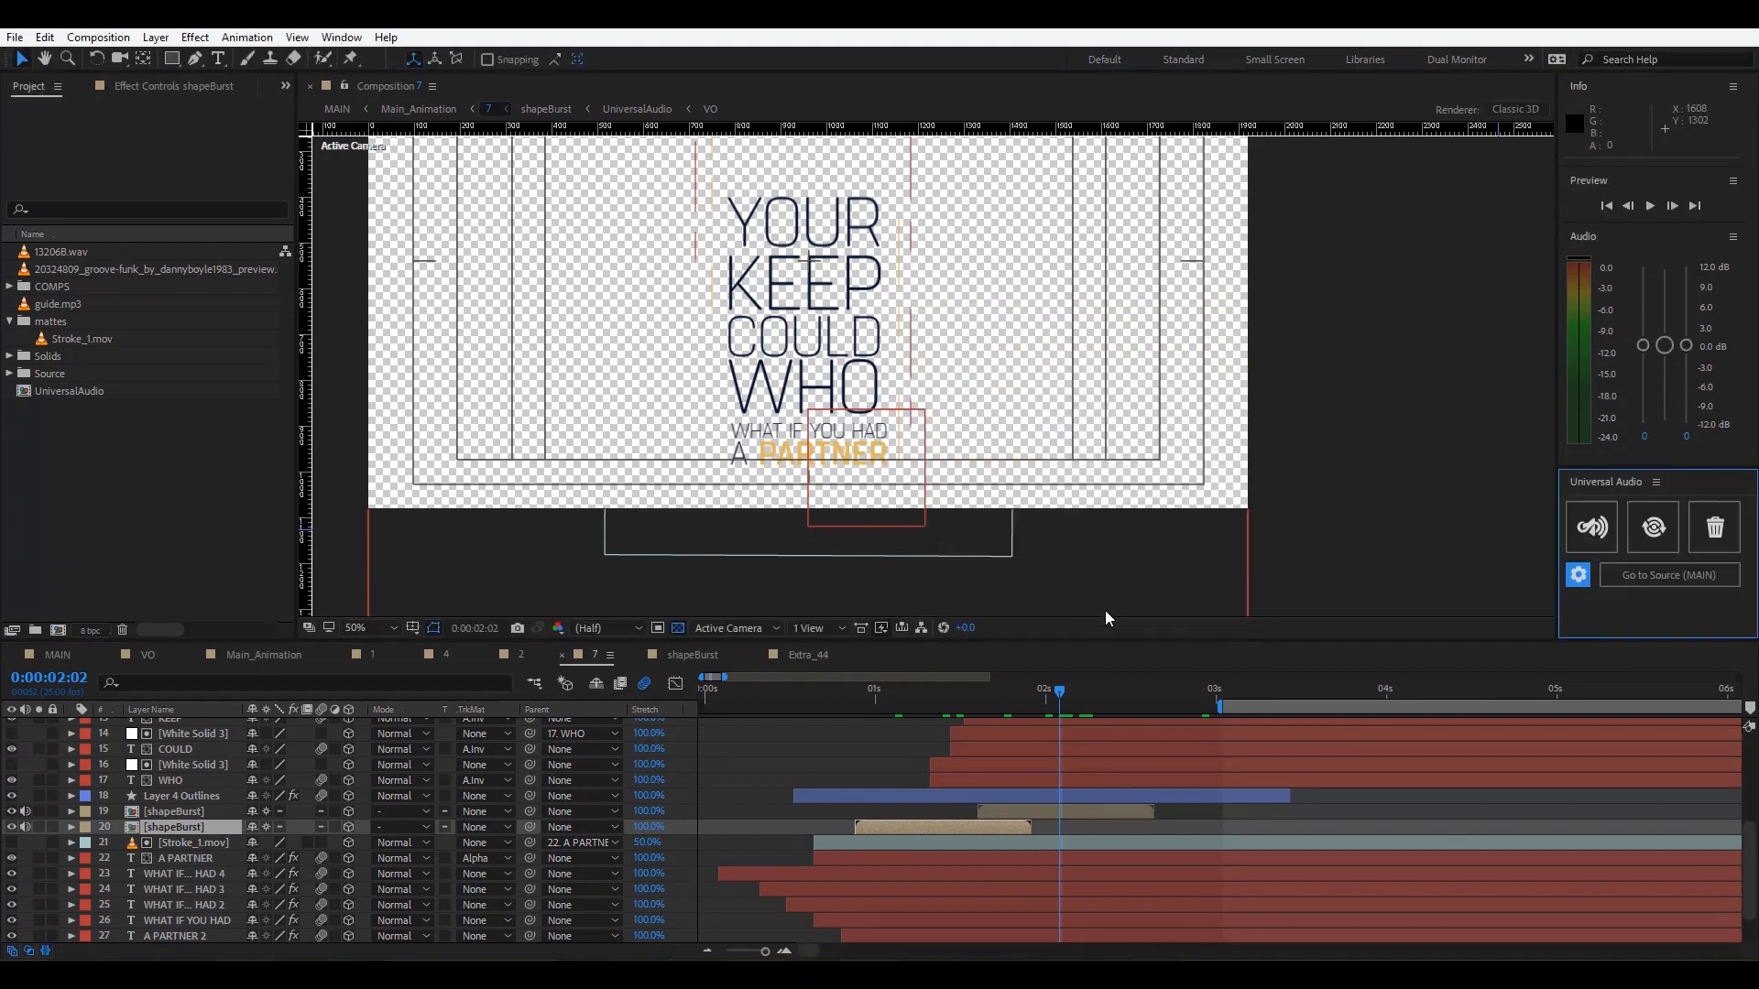
pyautogui.moveTo(1653, 528)
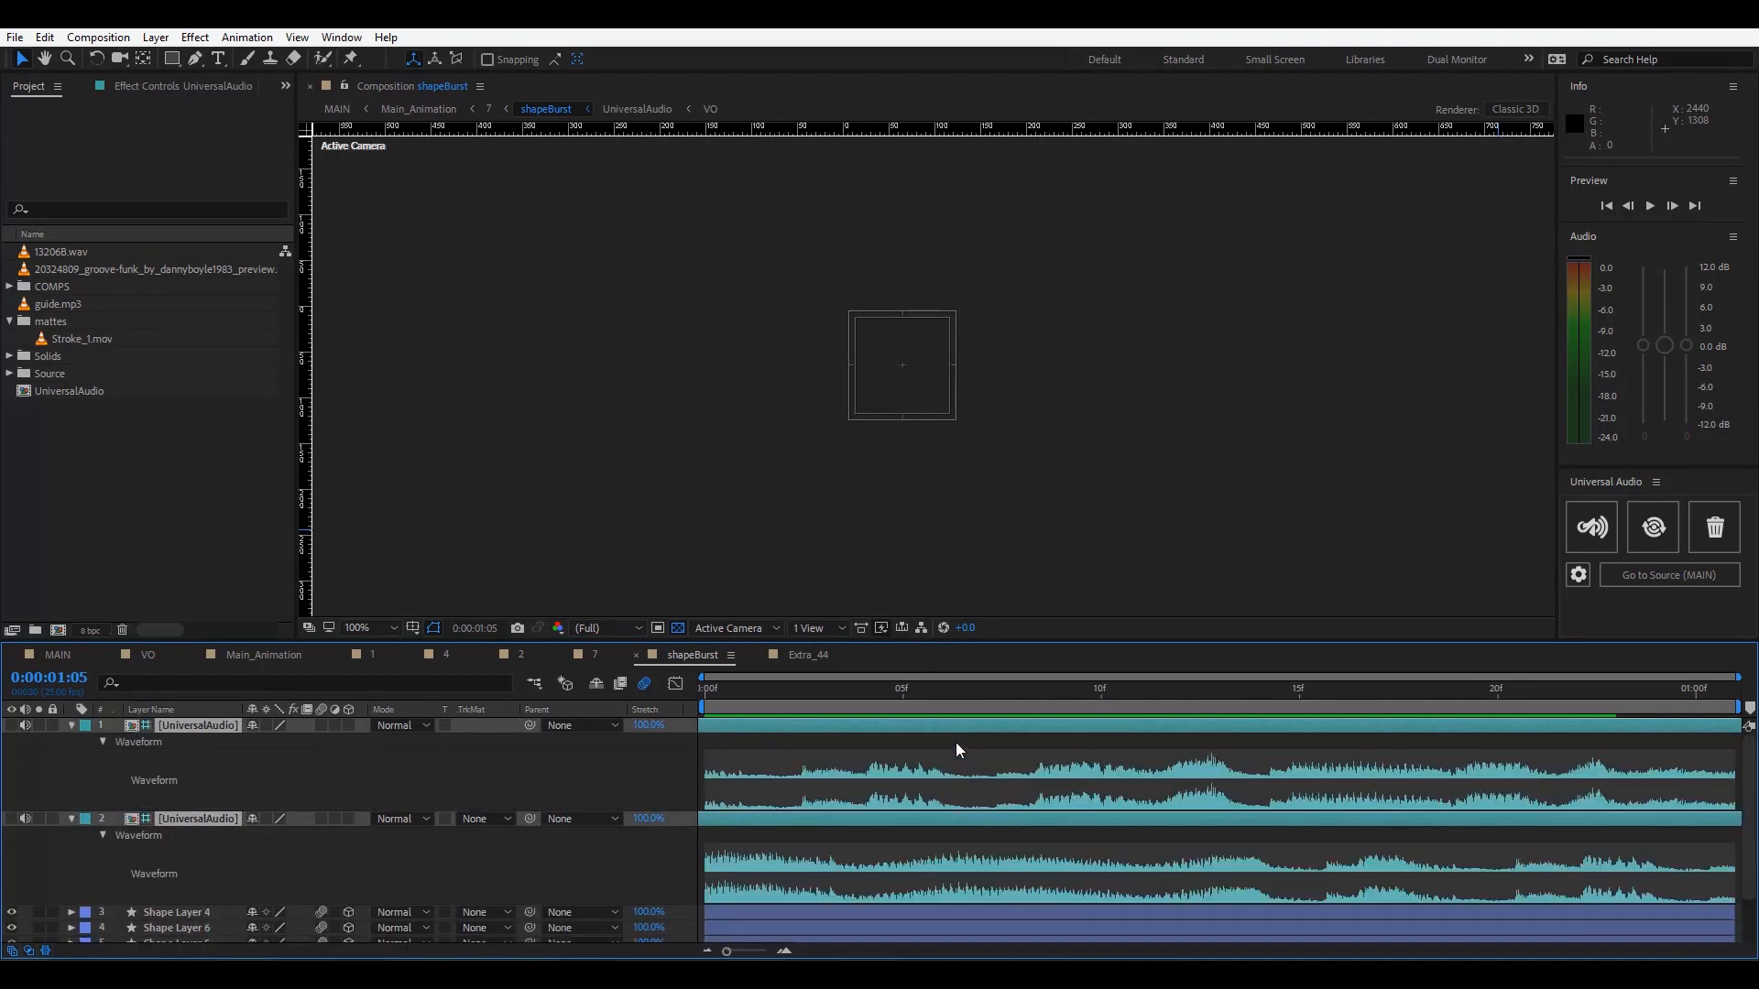
# Inspect the shapeBurst precomp's UniversalAudio reference waveform on the timeline.
pyautogui.click(1220, 687)
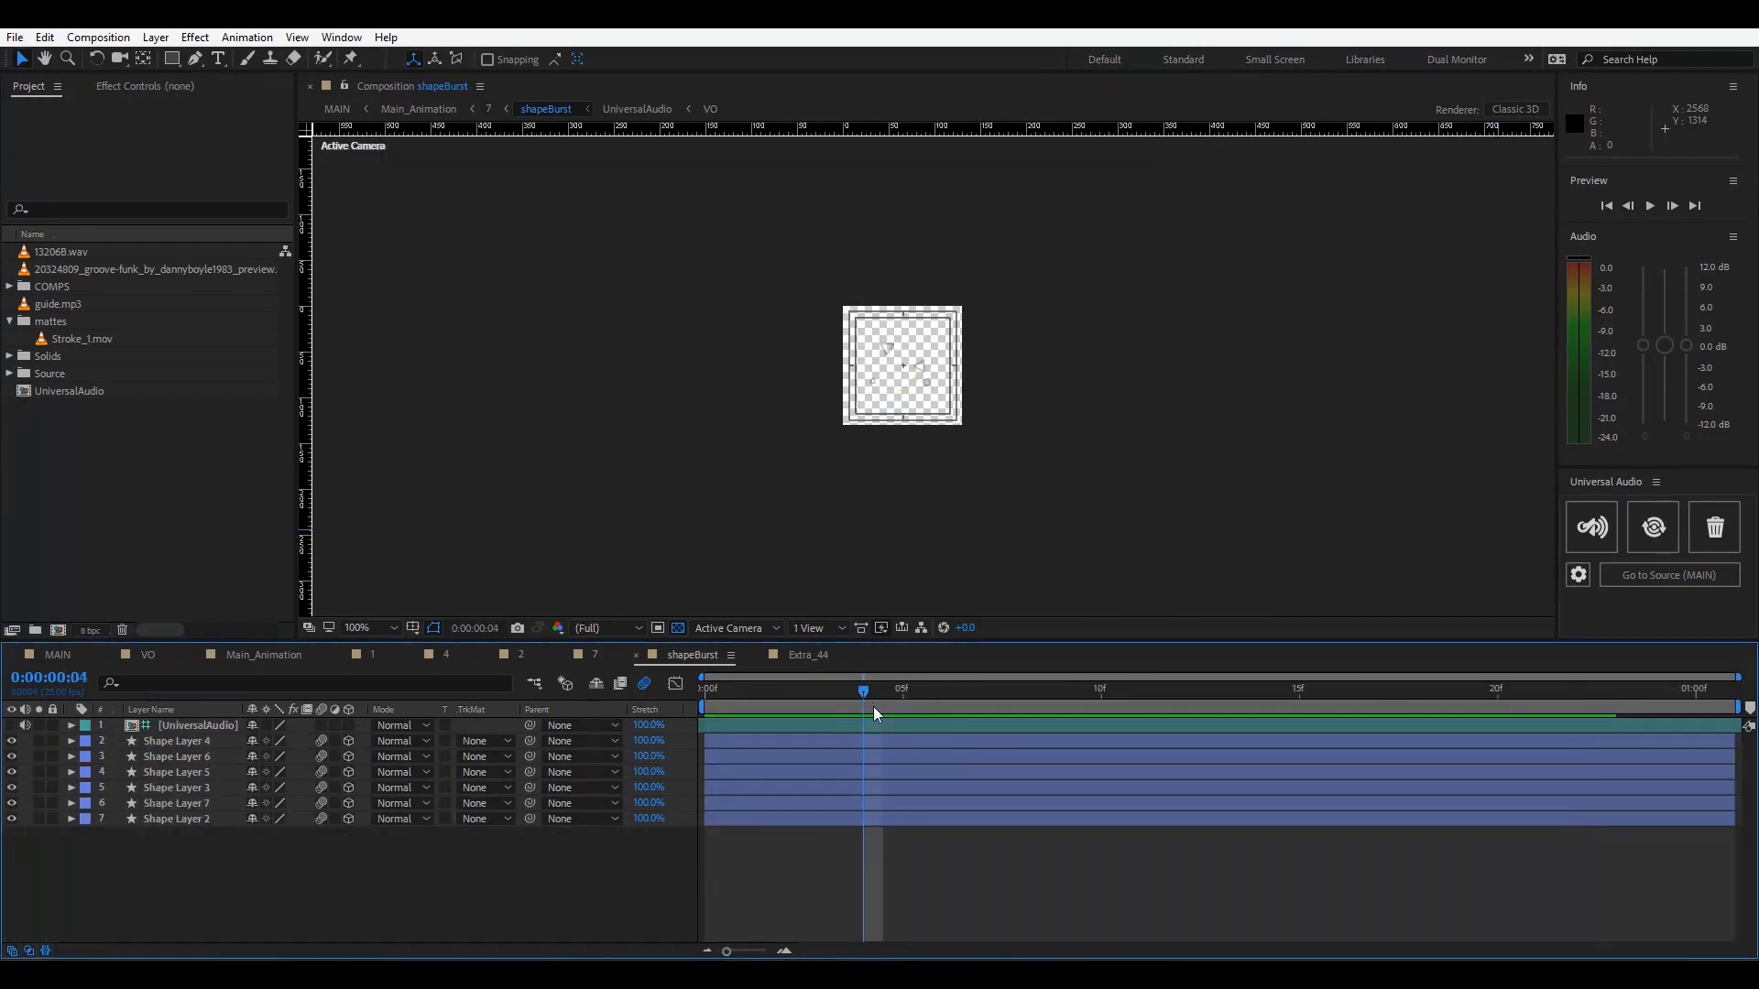
pyautogui.click(80, 654)
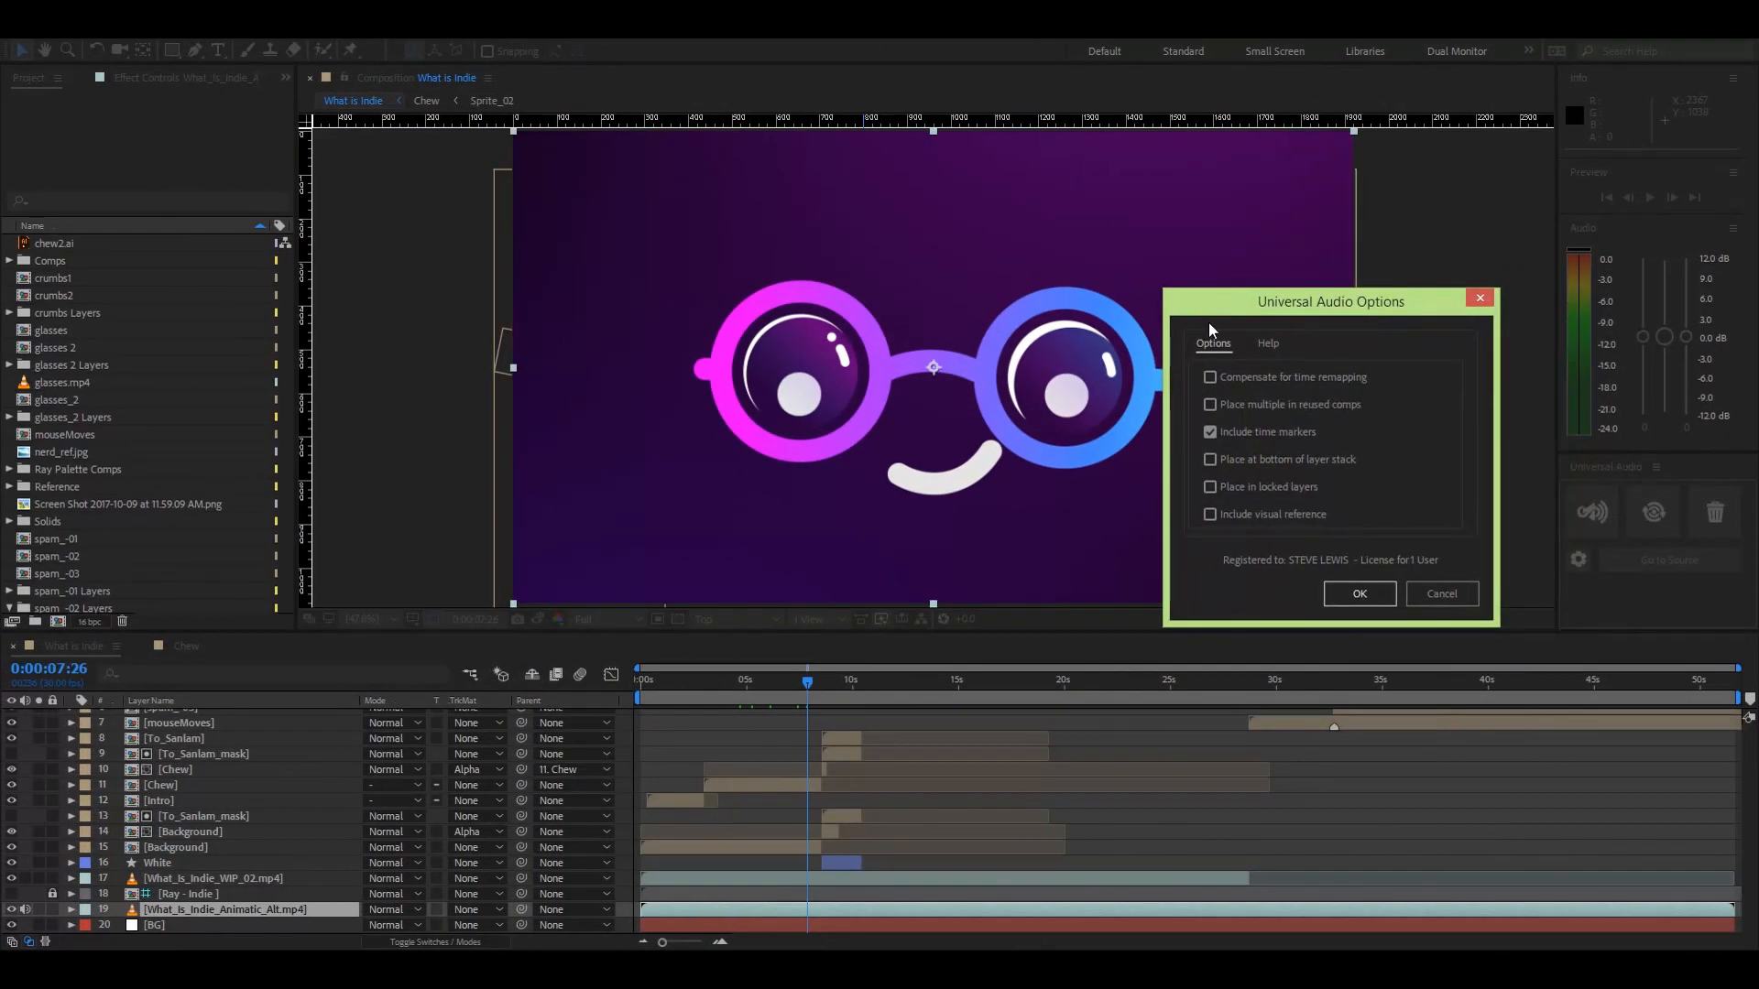
# Enable 'Include visual reference' in the Universal Audio options and confirm.
pyautogui.click(1210, 513)
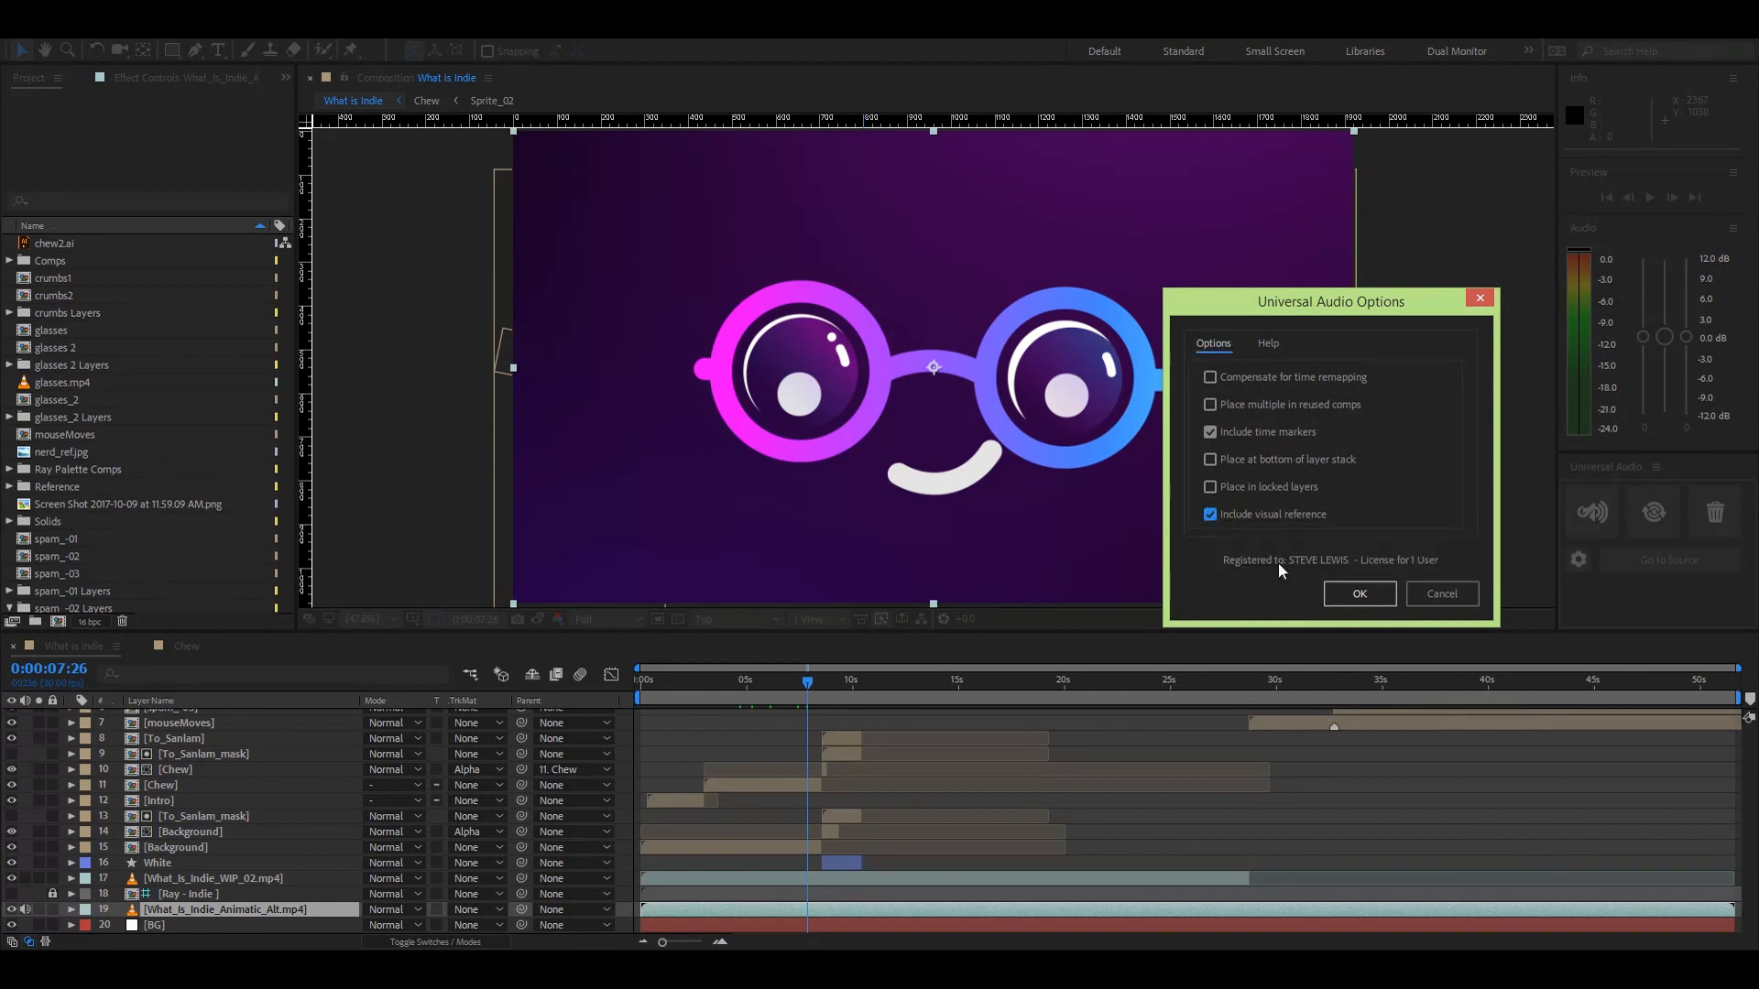
pyautogui.click(1358, 593)
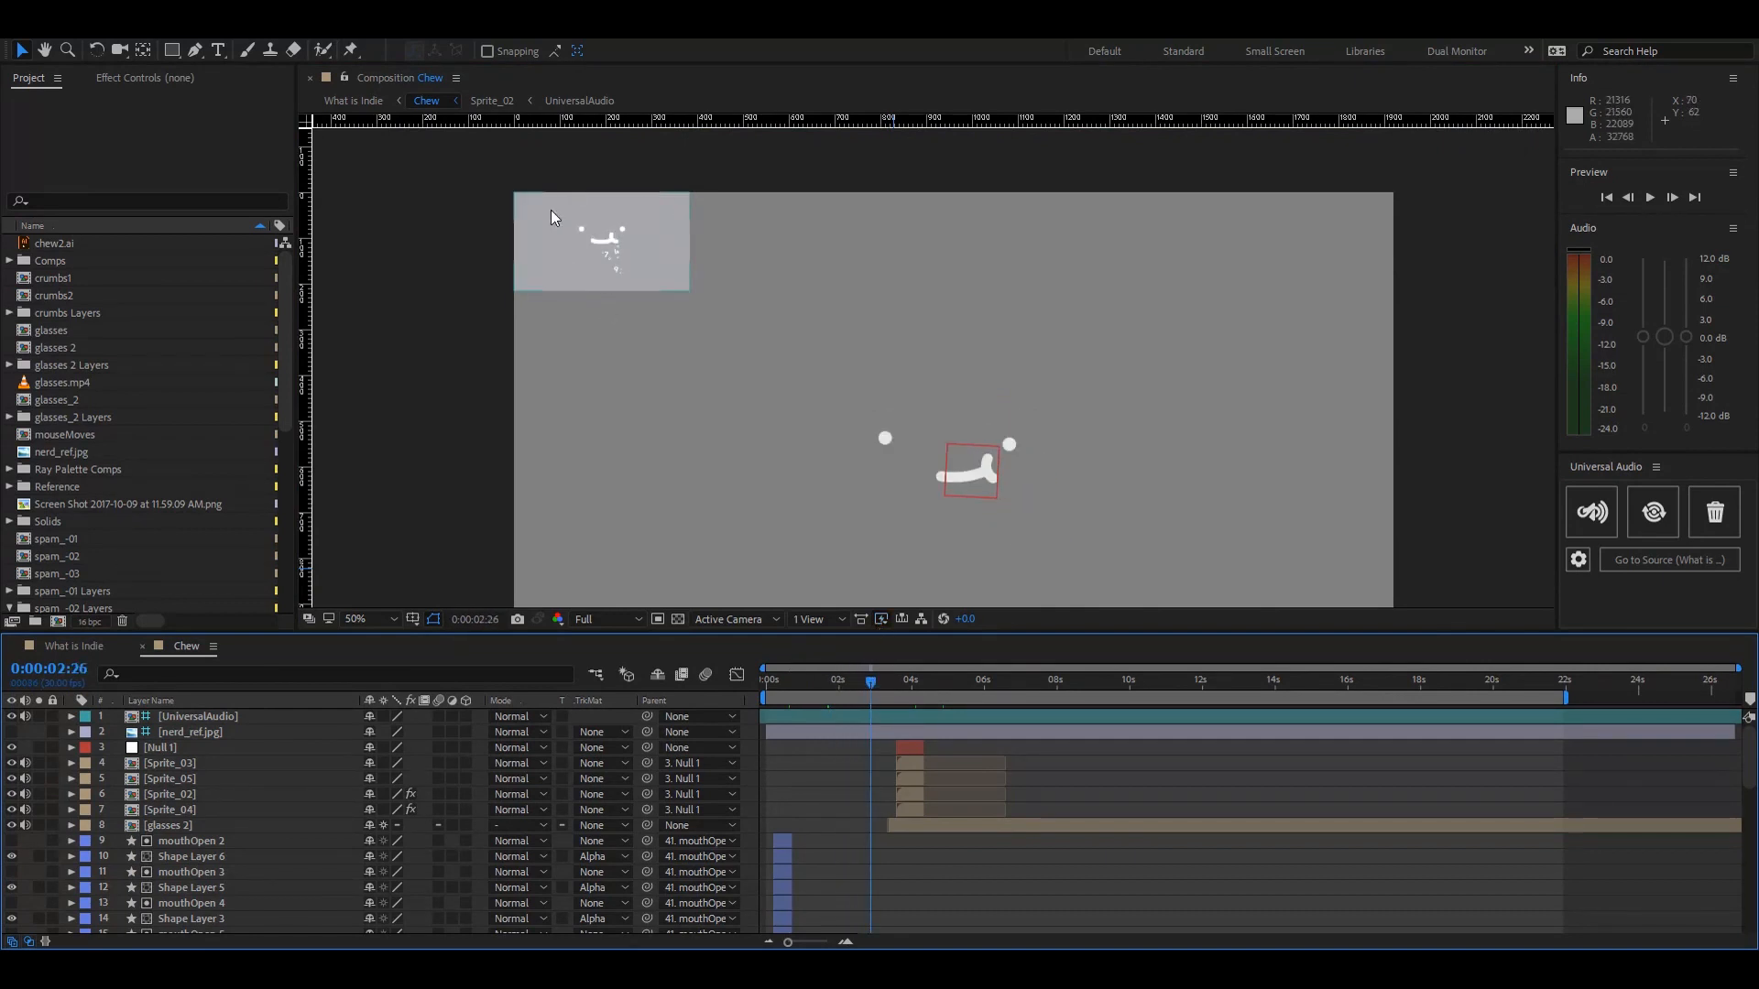
# Scrub the Chew comp timeline to check the visual reference tracks the glasses animation.
pyautogui.click(914, 678)
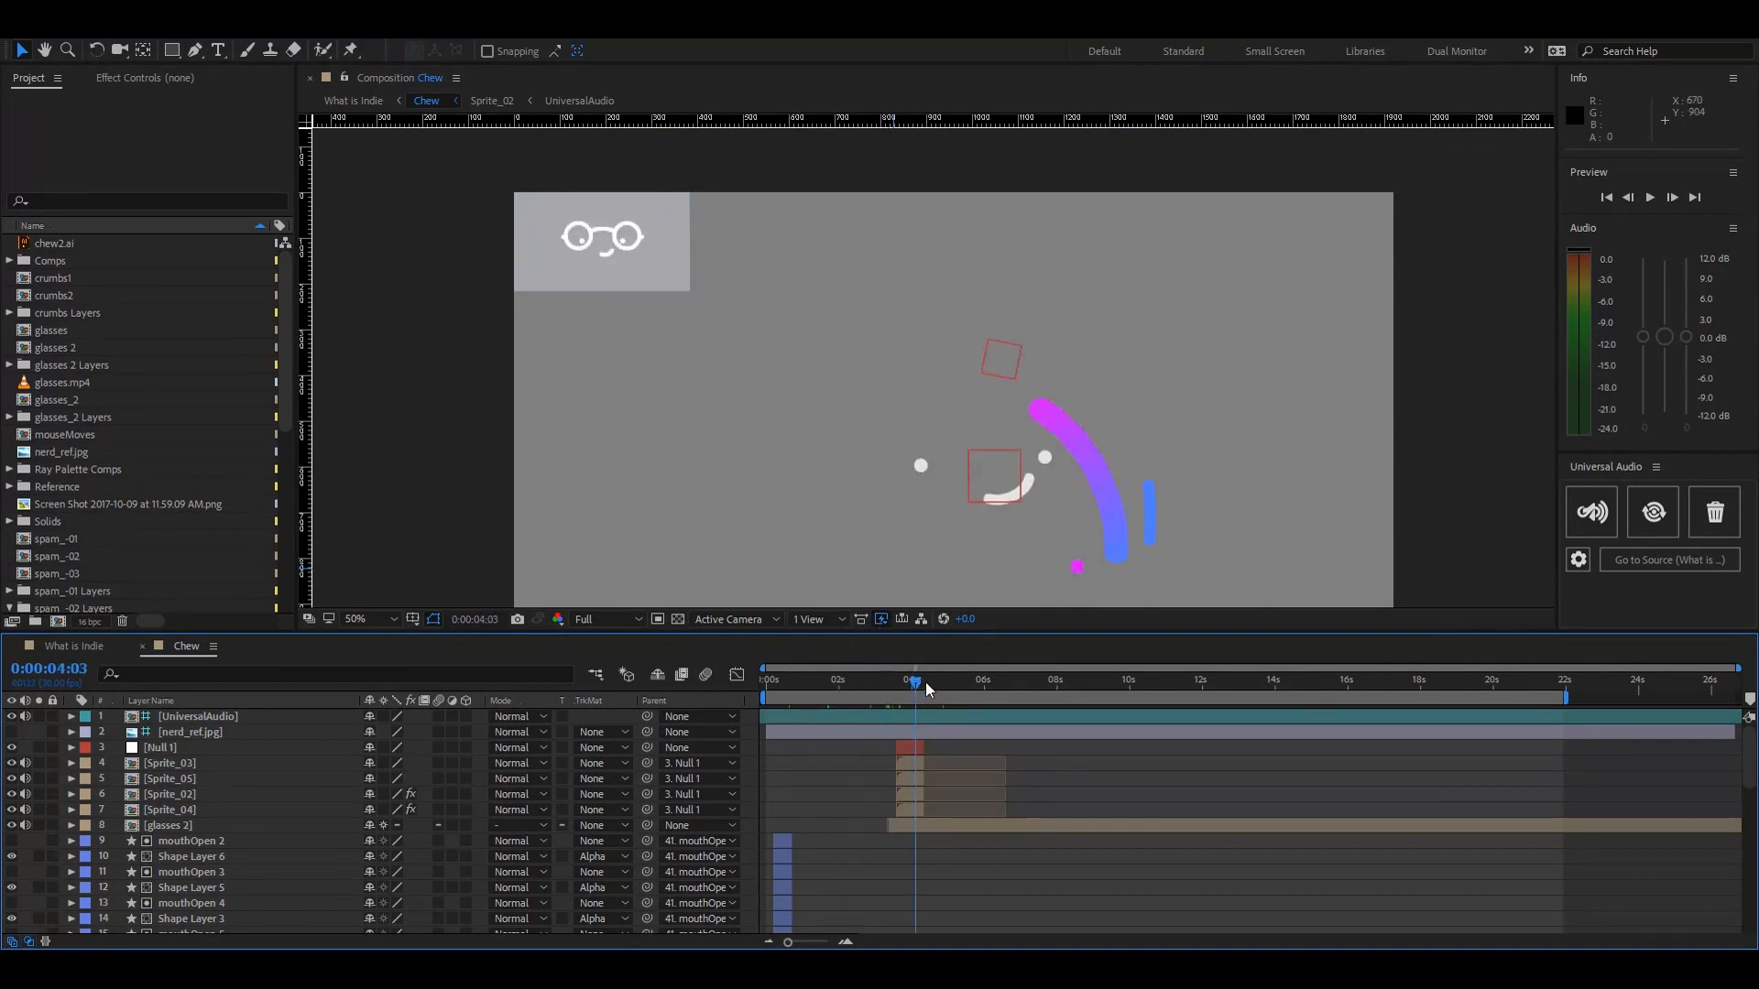
pyautogui.click(1117, 680)
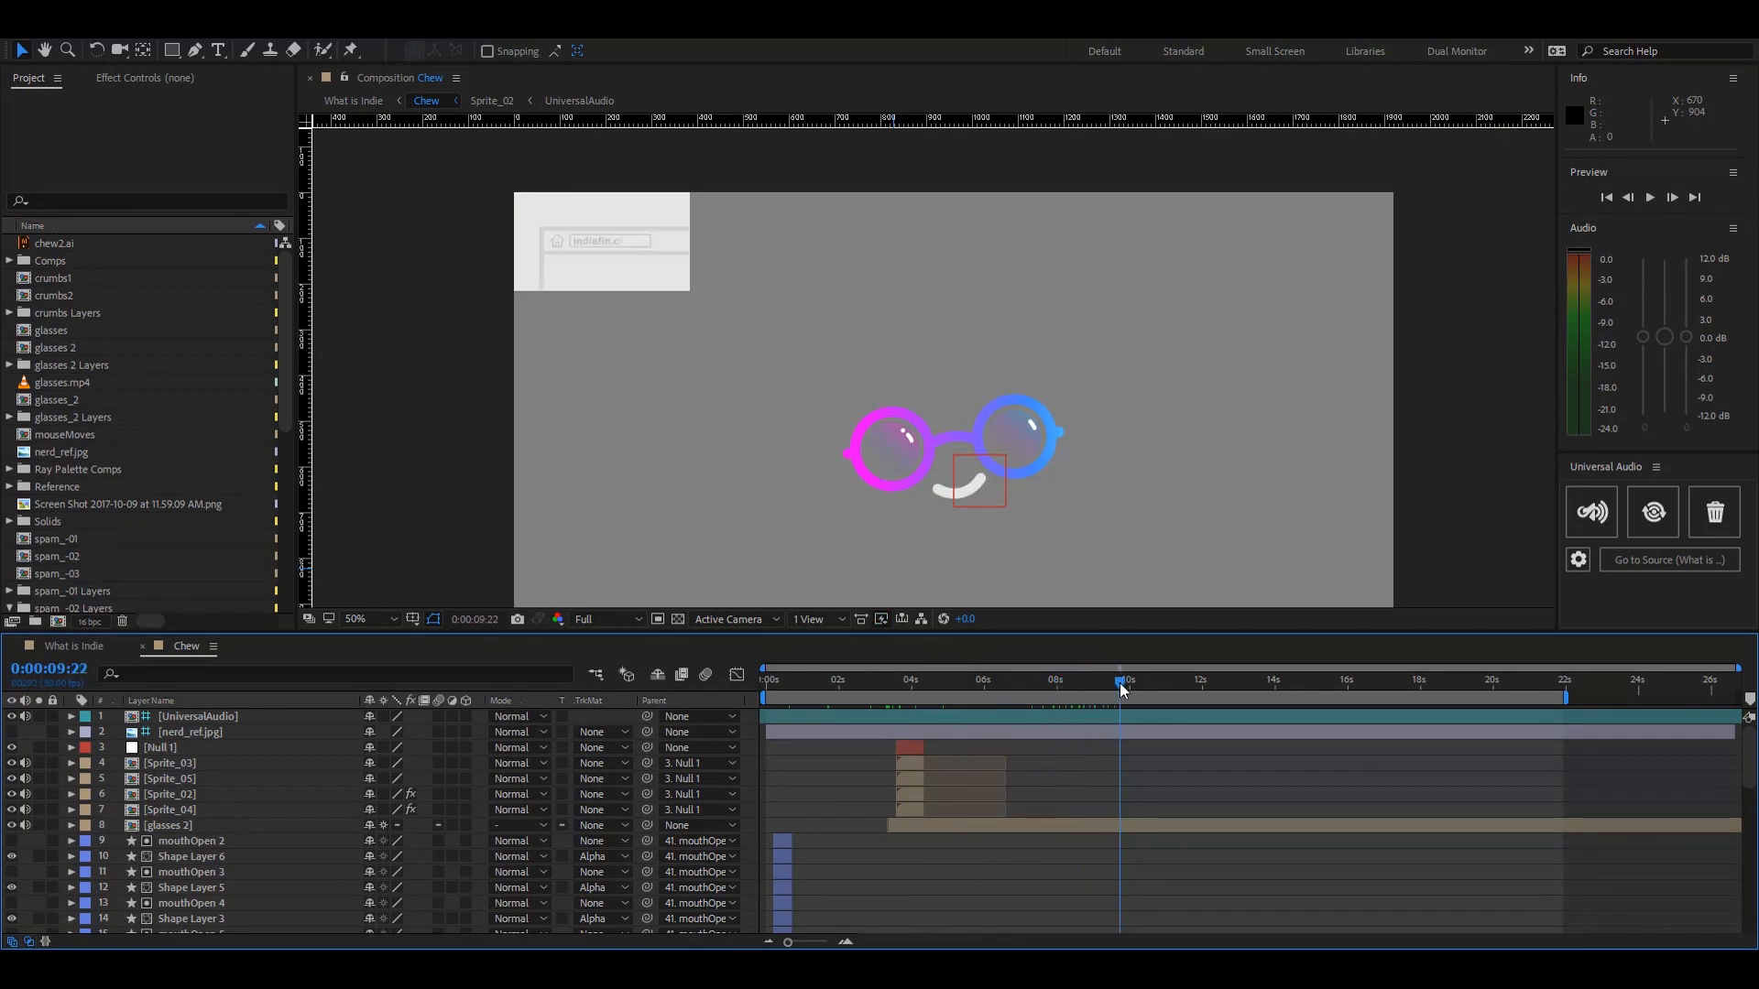
pyautogui.click(835, 680)
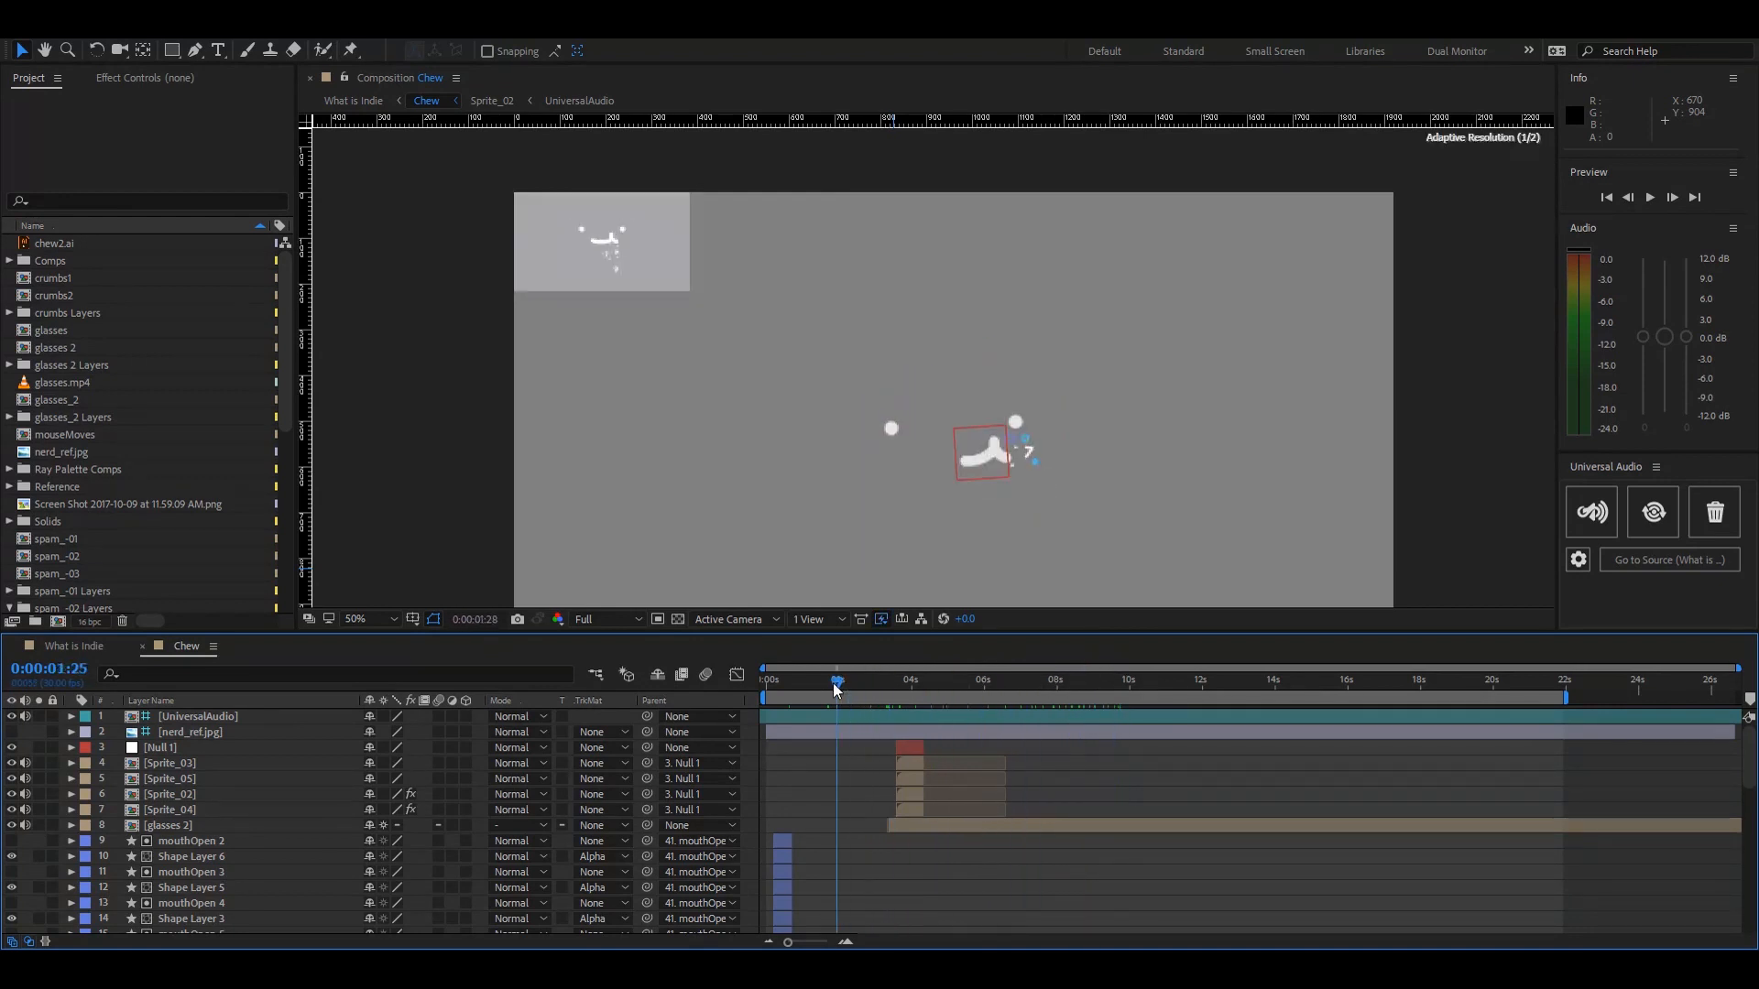